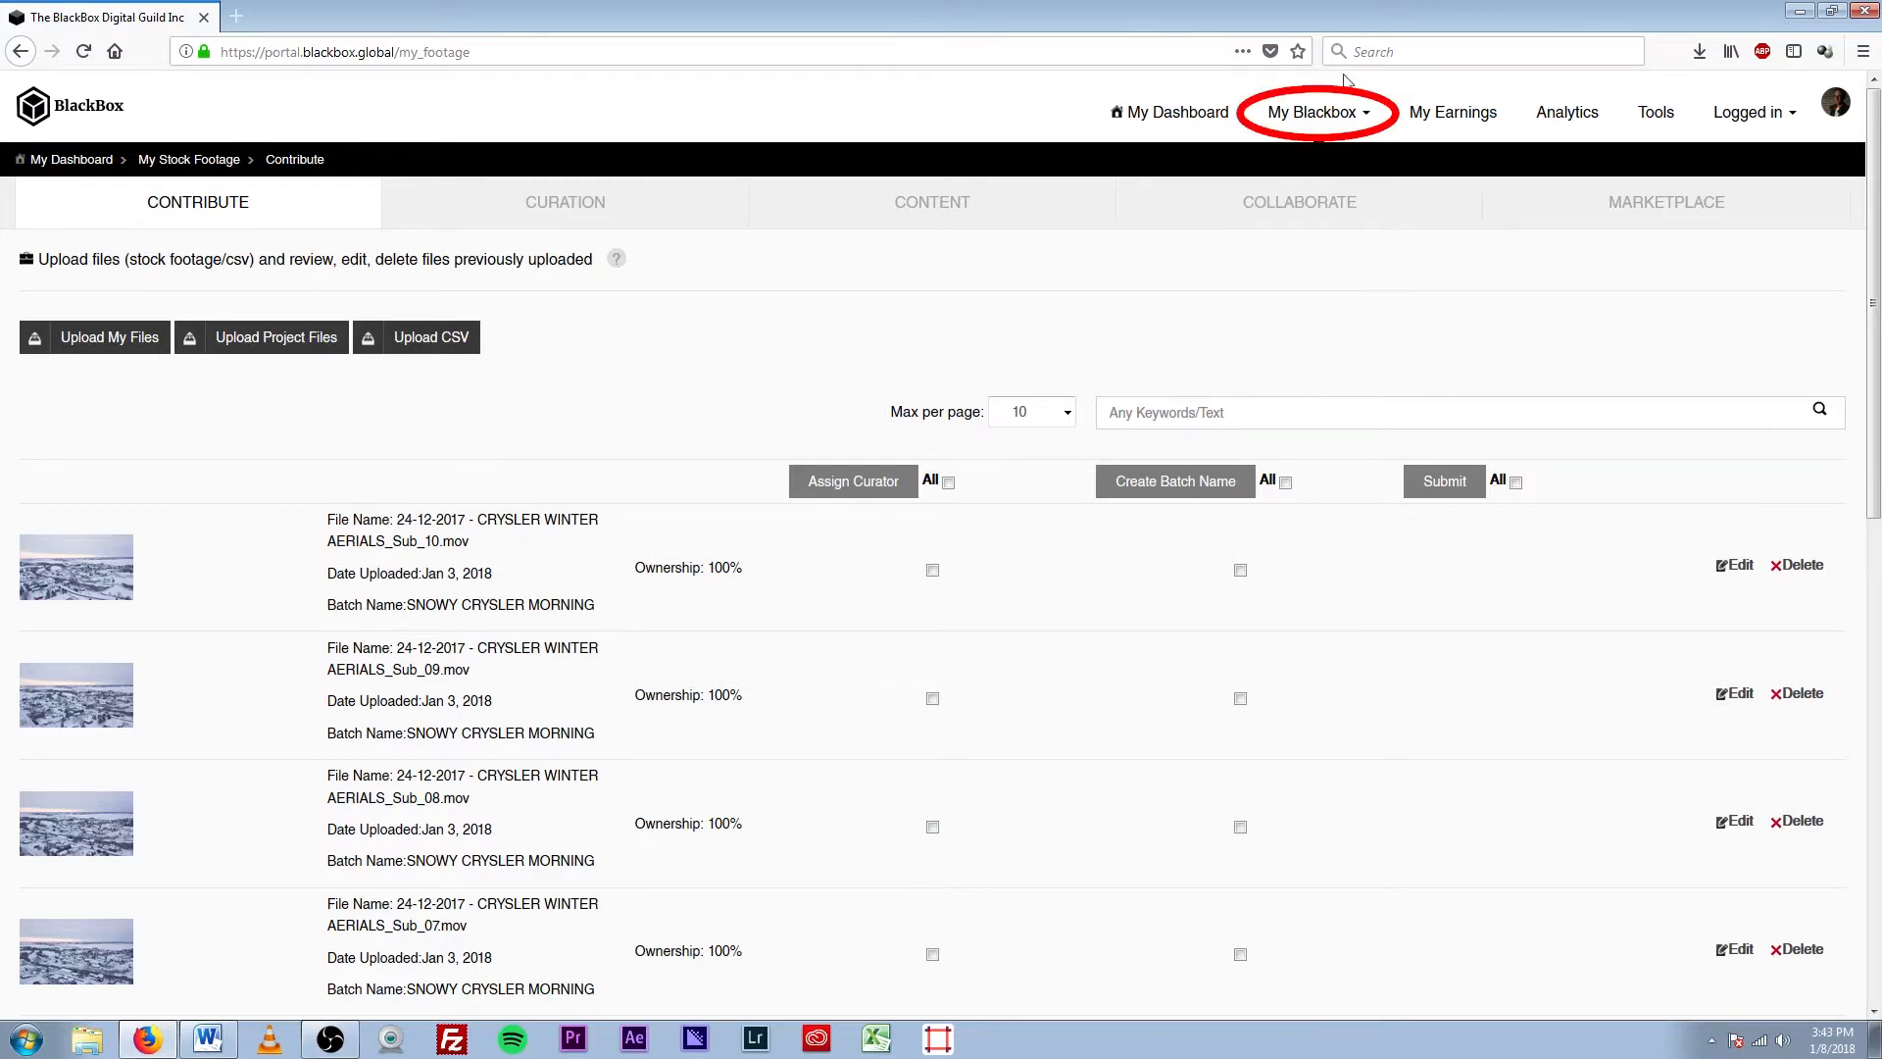
- Show the Collaborate projects list with curators, statuses and interests from the My Blackbox menu
{"action": "left_click", "coordinate": [1315, 111]}
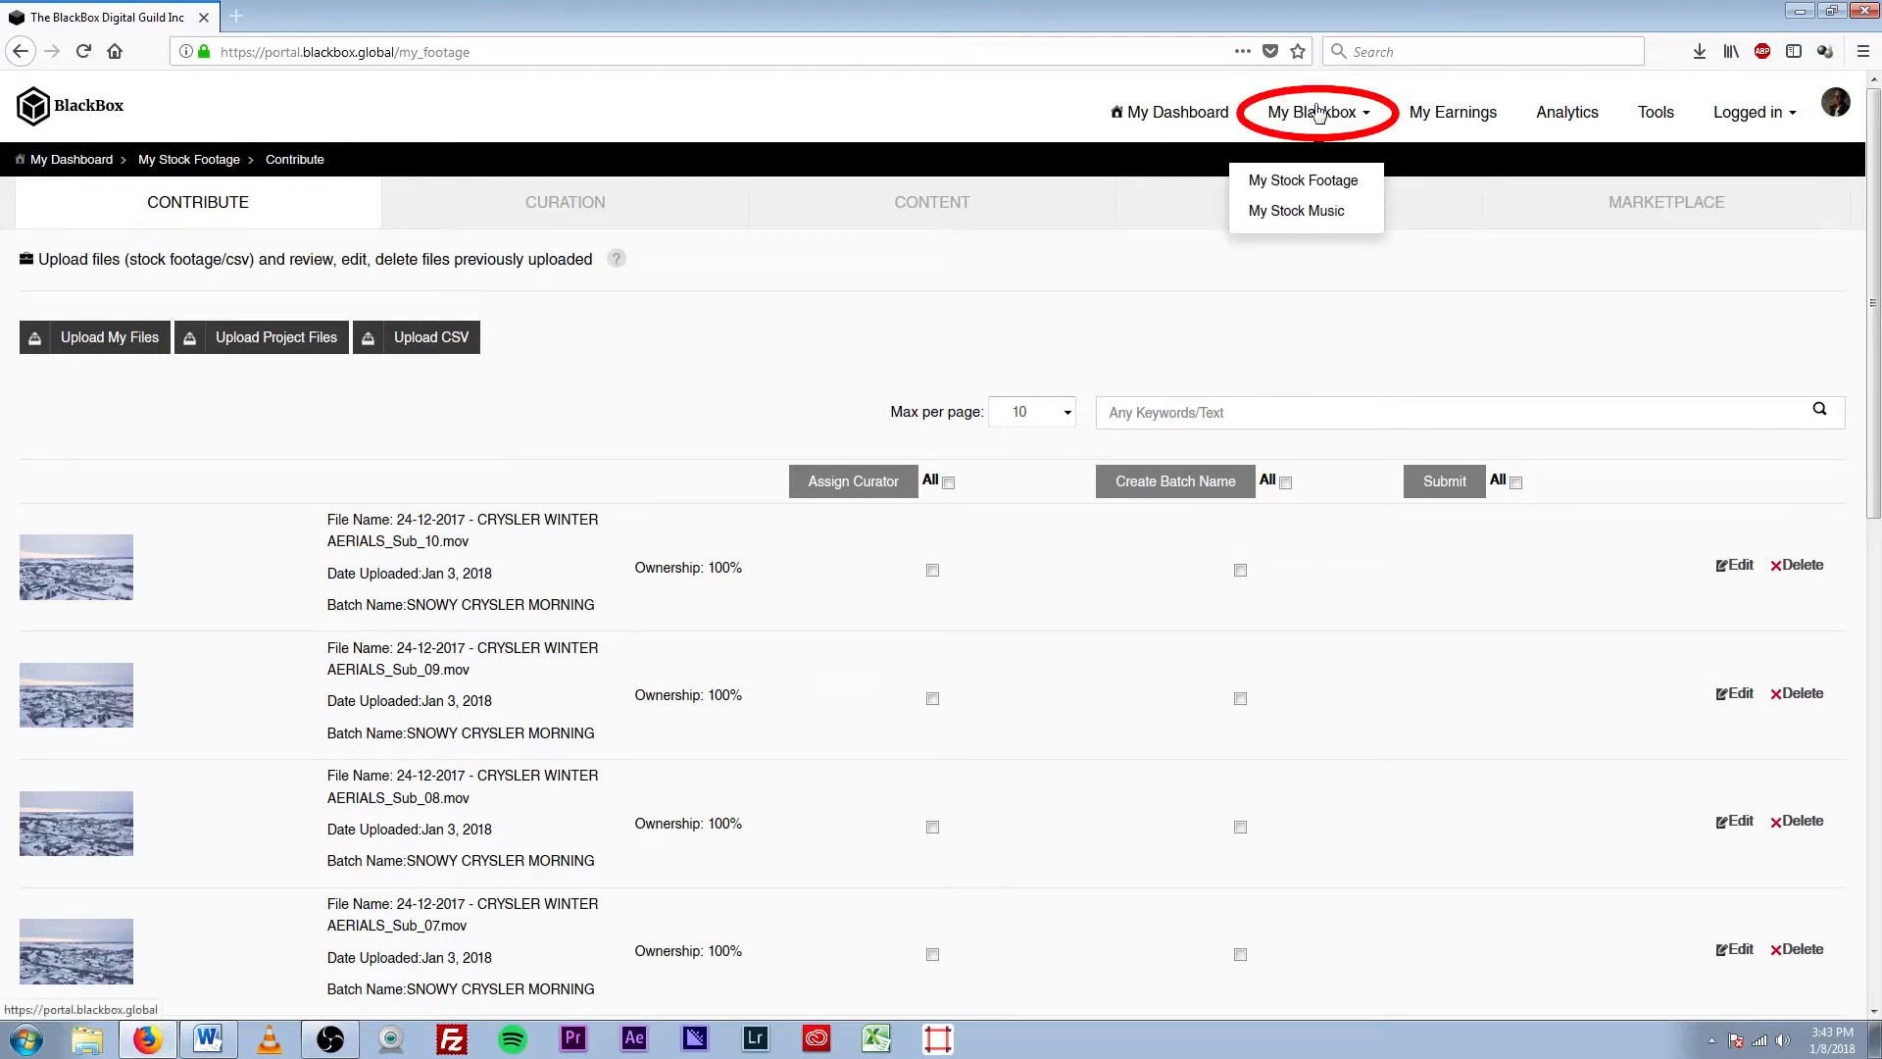
{"action": "mouse_move", "coordinate": [1304, 181]}
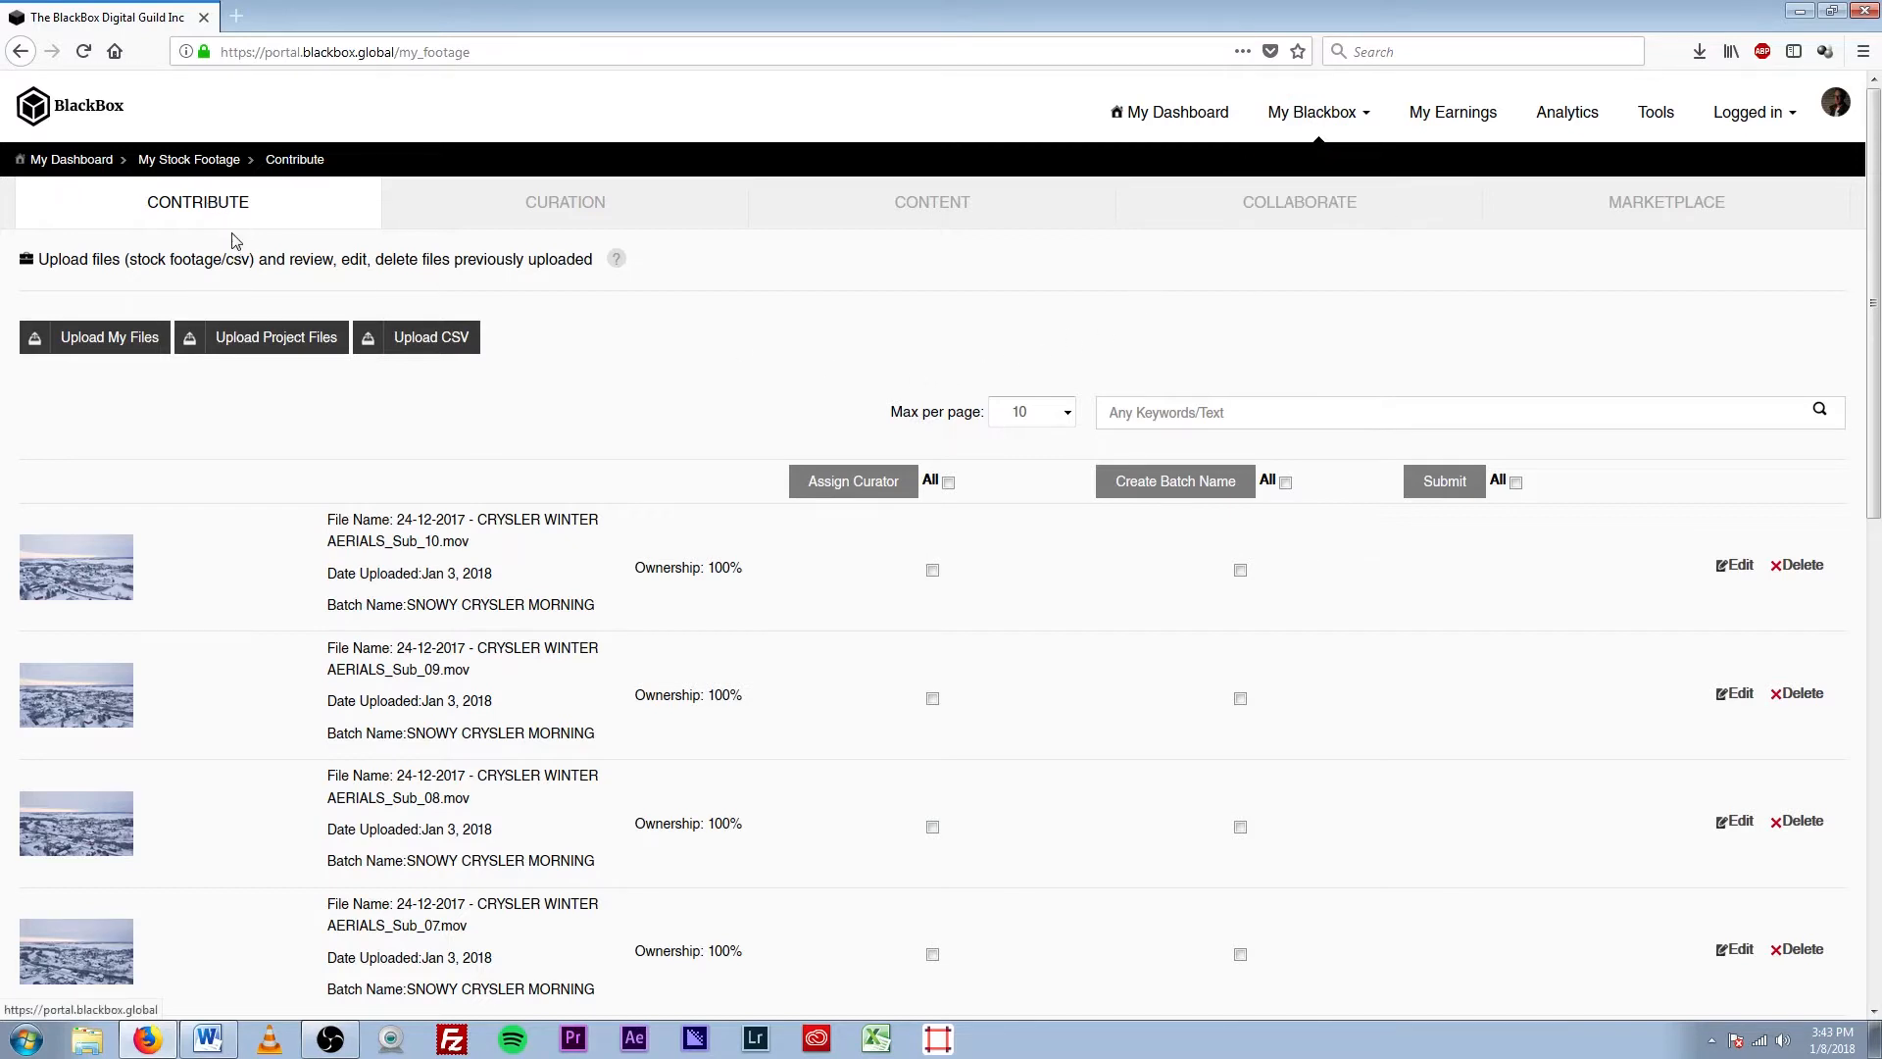
{"action": "left_click", "coordinate": [1300, 202]}
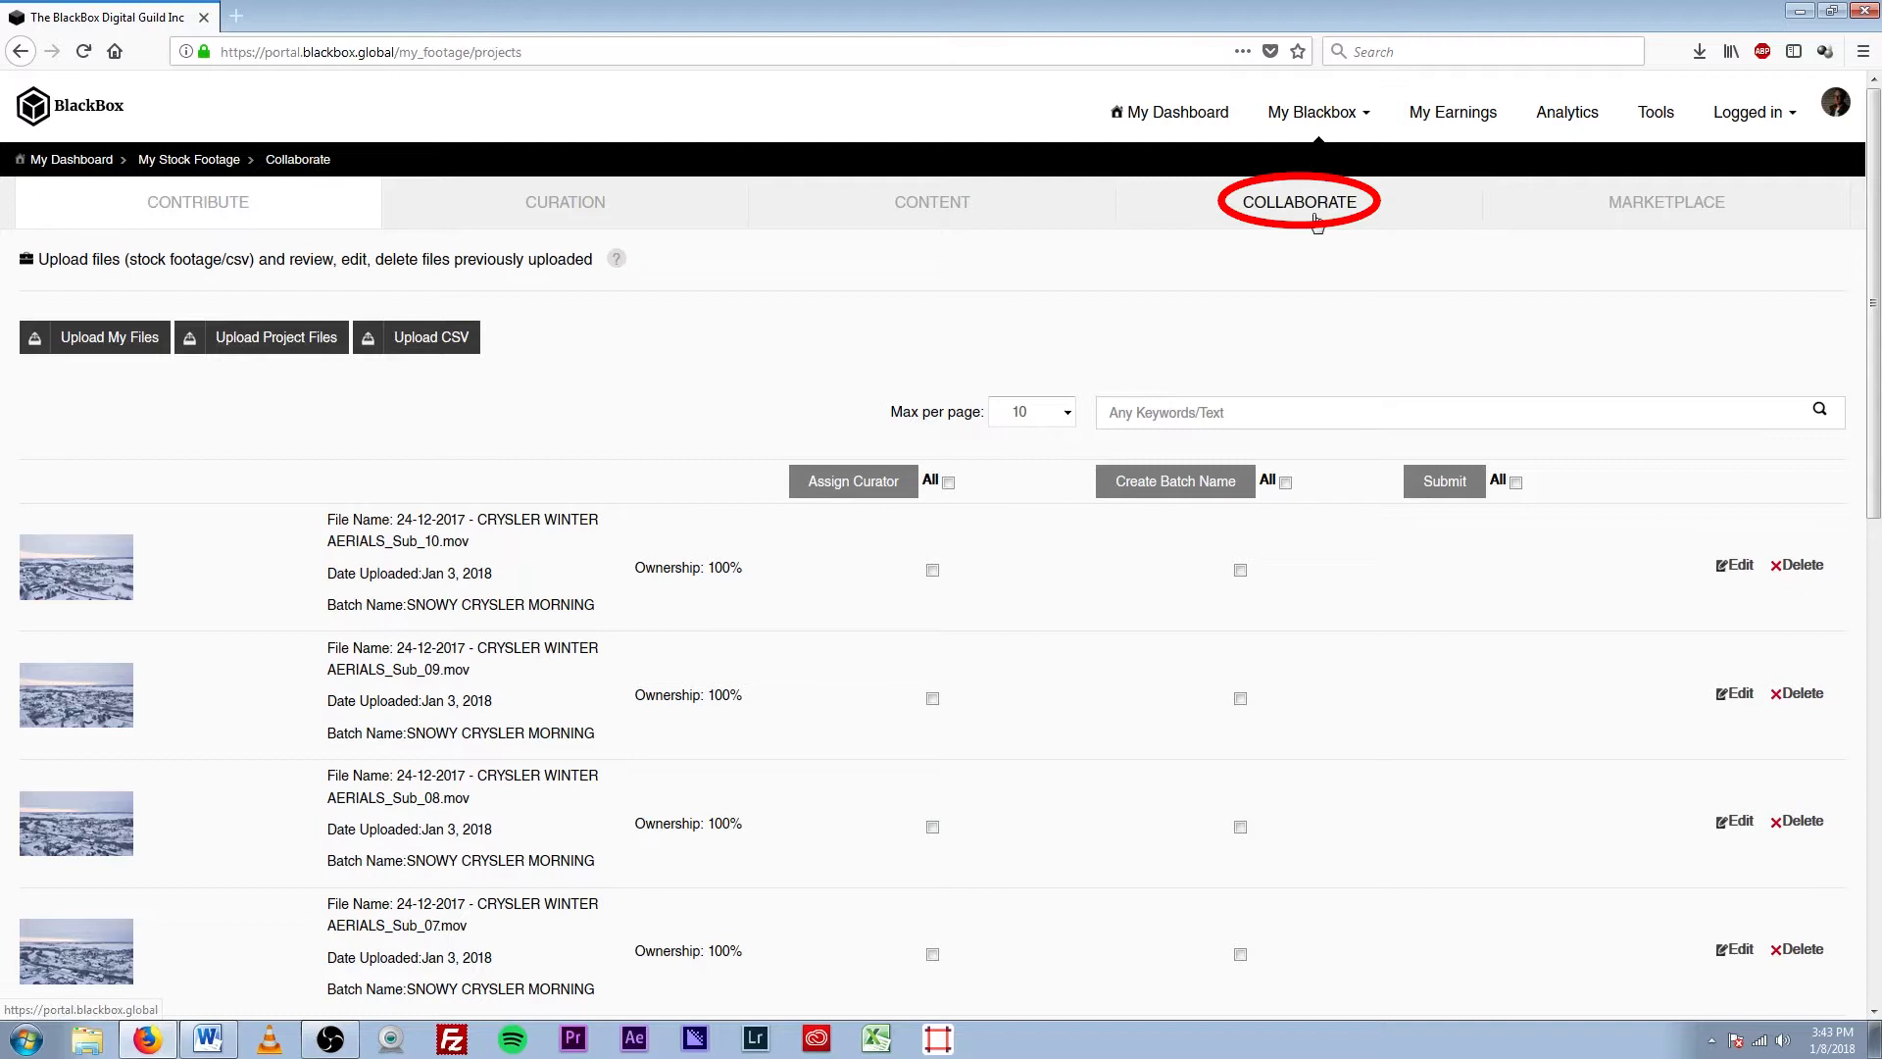
{"action": "left_click", "coordinate": [1298, 202]}
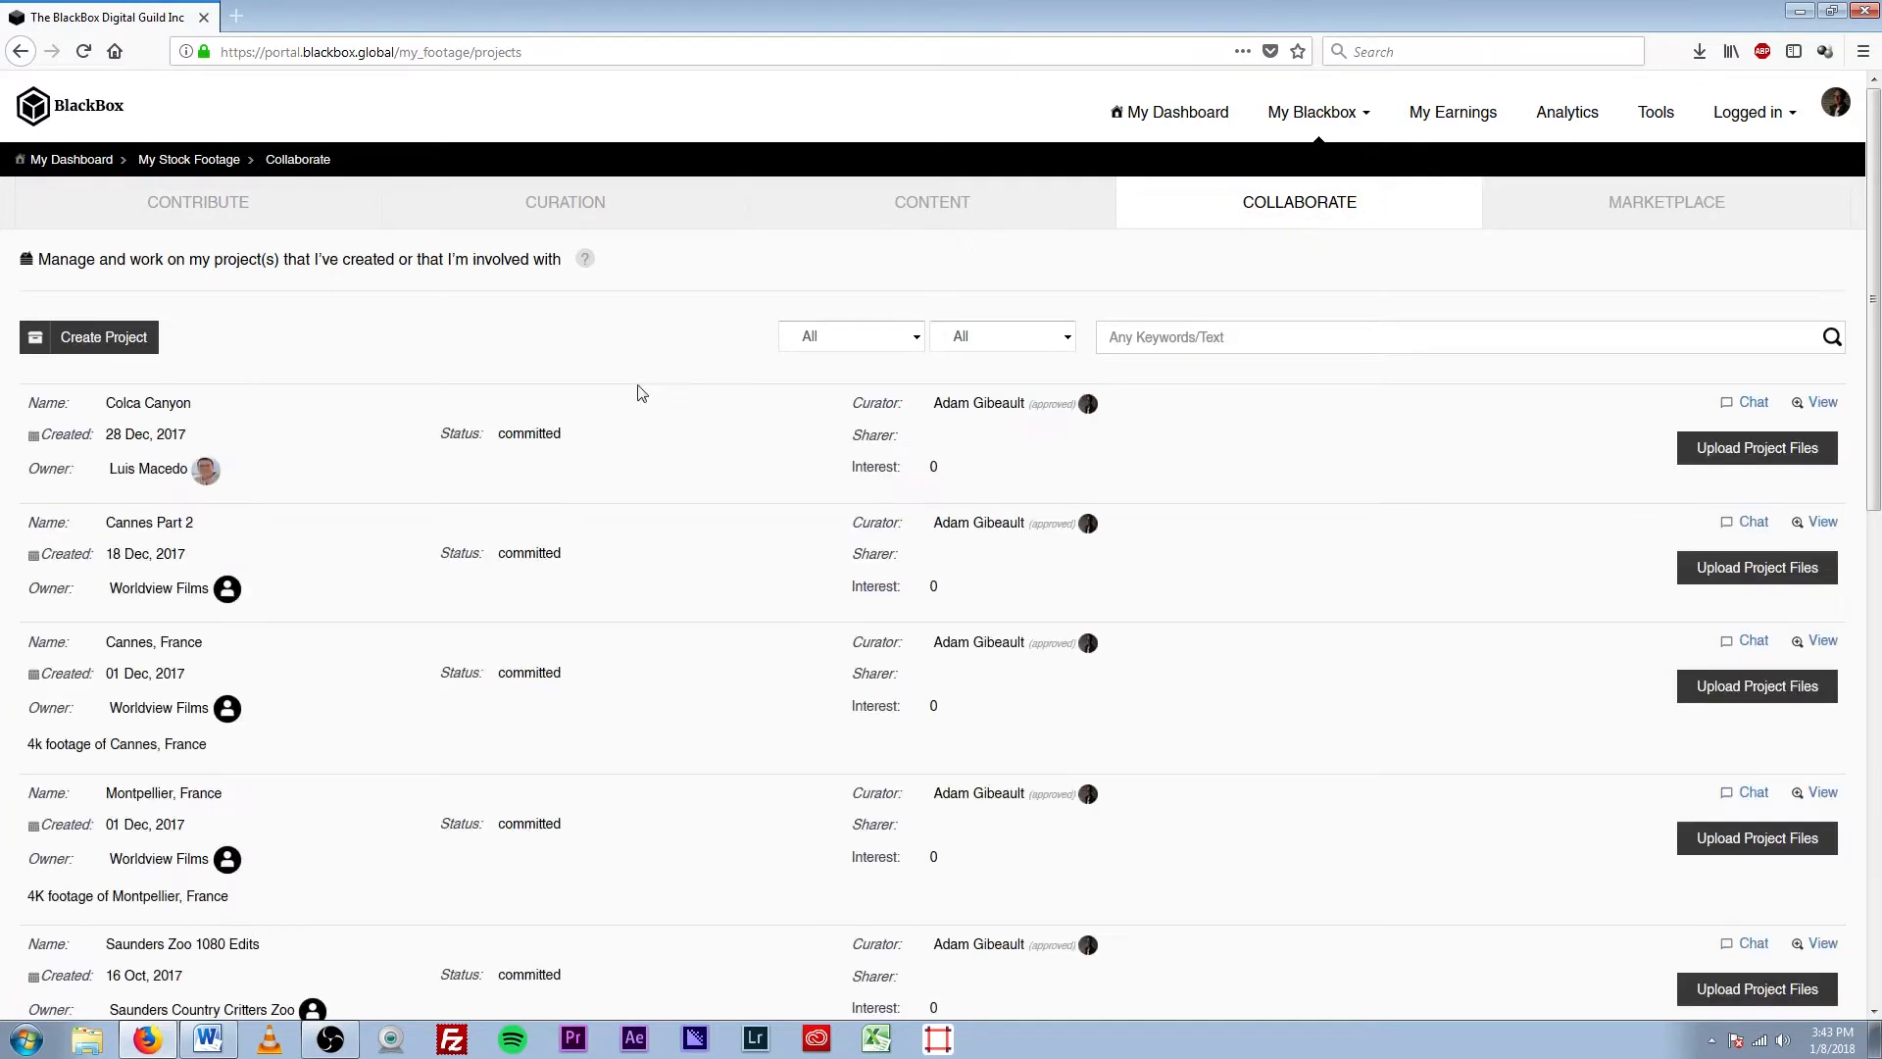
{"action": "mouse_move", "coordinate": [400, 780]}
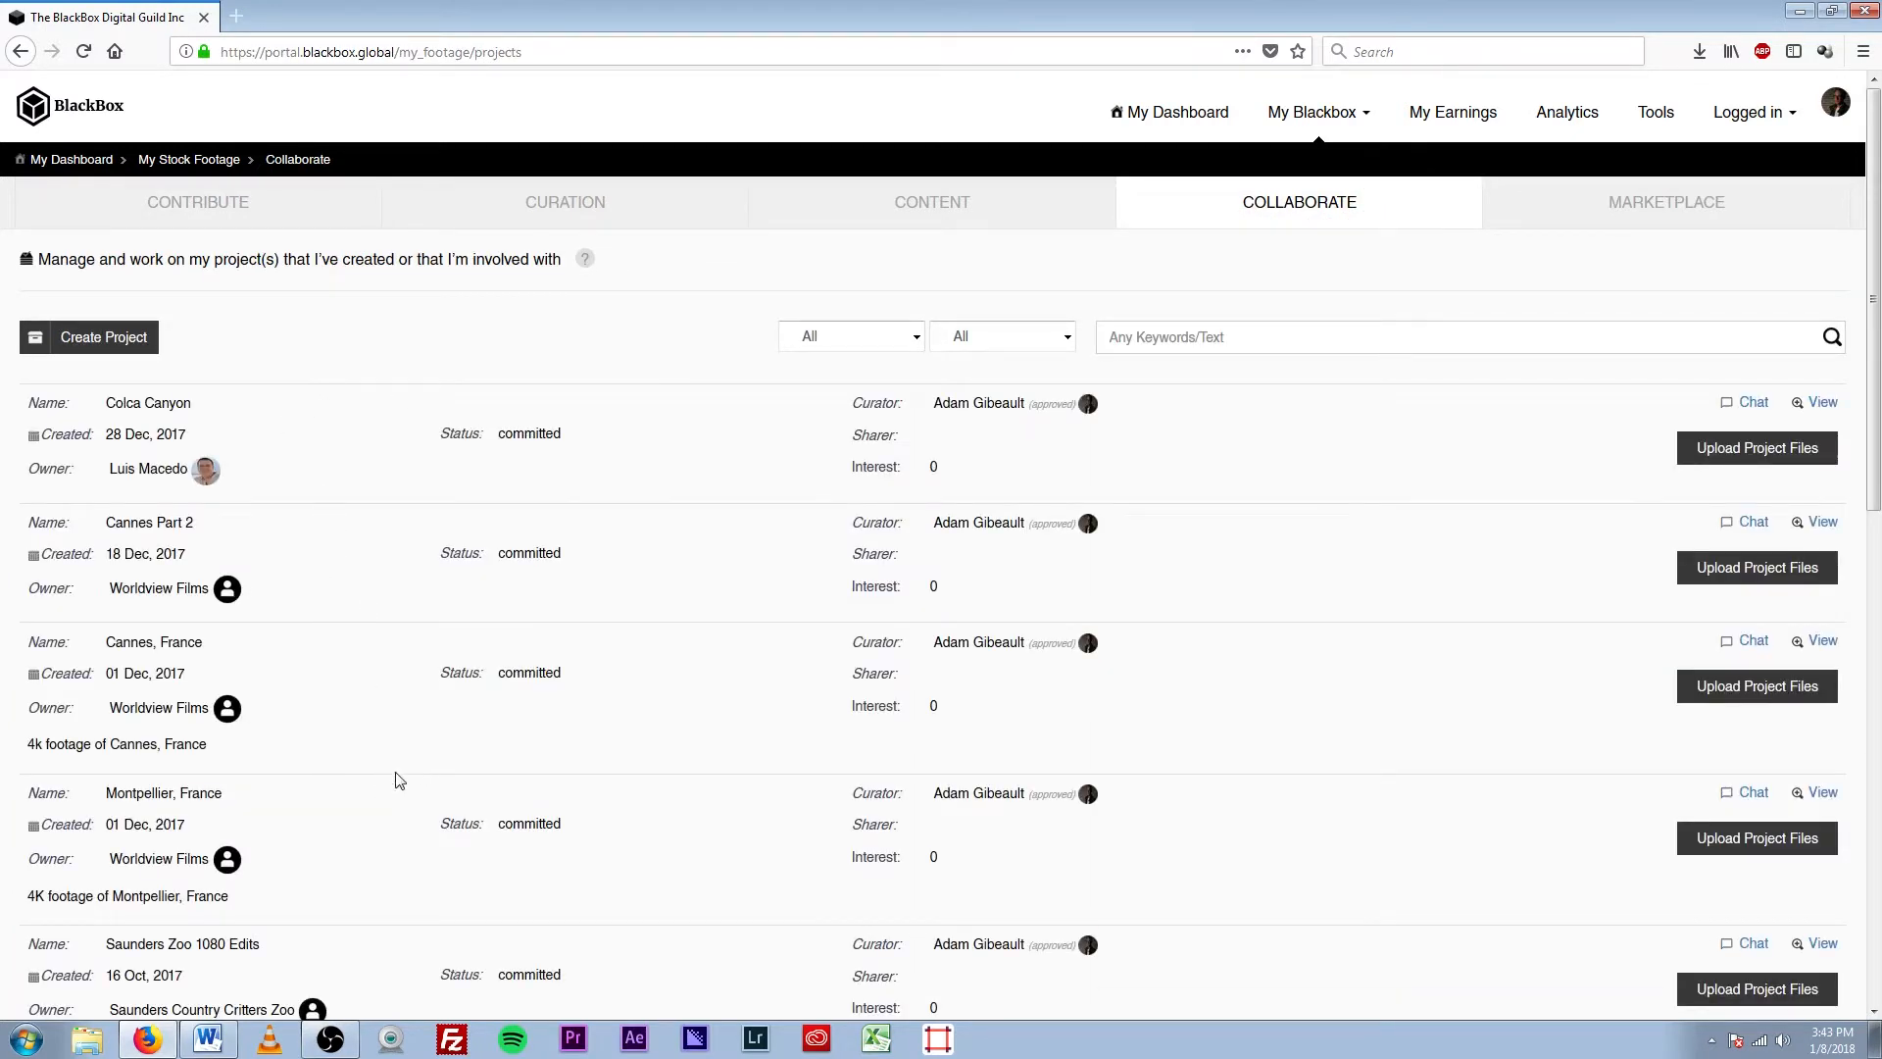
{"action": "mouse_move", "coordinate": [807, 298]}
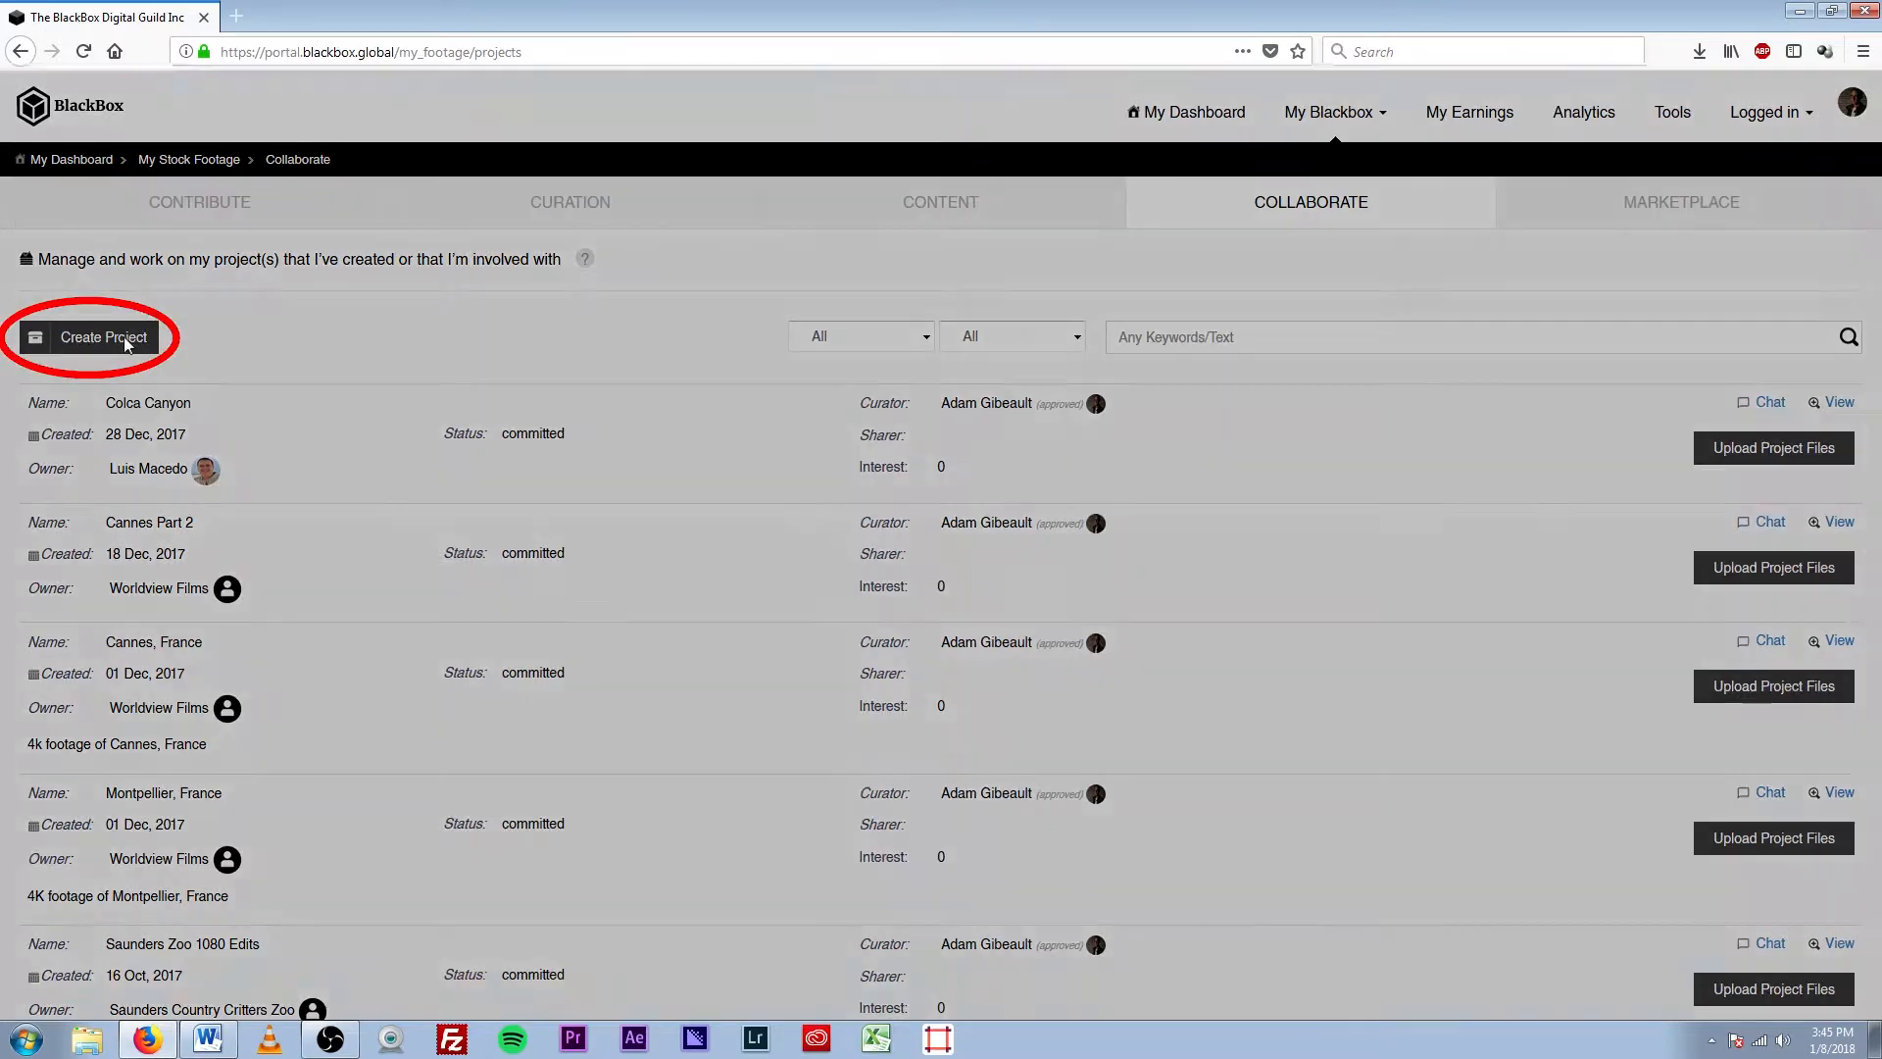
- Begin a new project and review its name, start date 08 01 2018 and Ottawa location fields
{"action": "left_click", "coordinate": [102, 337]}
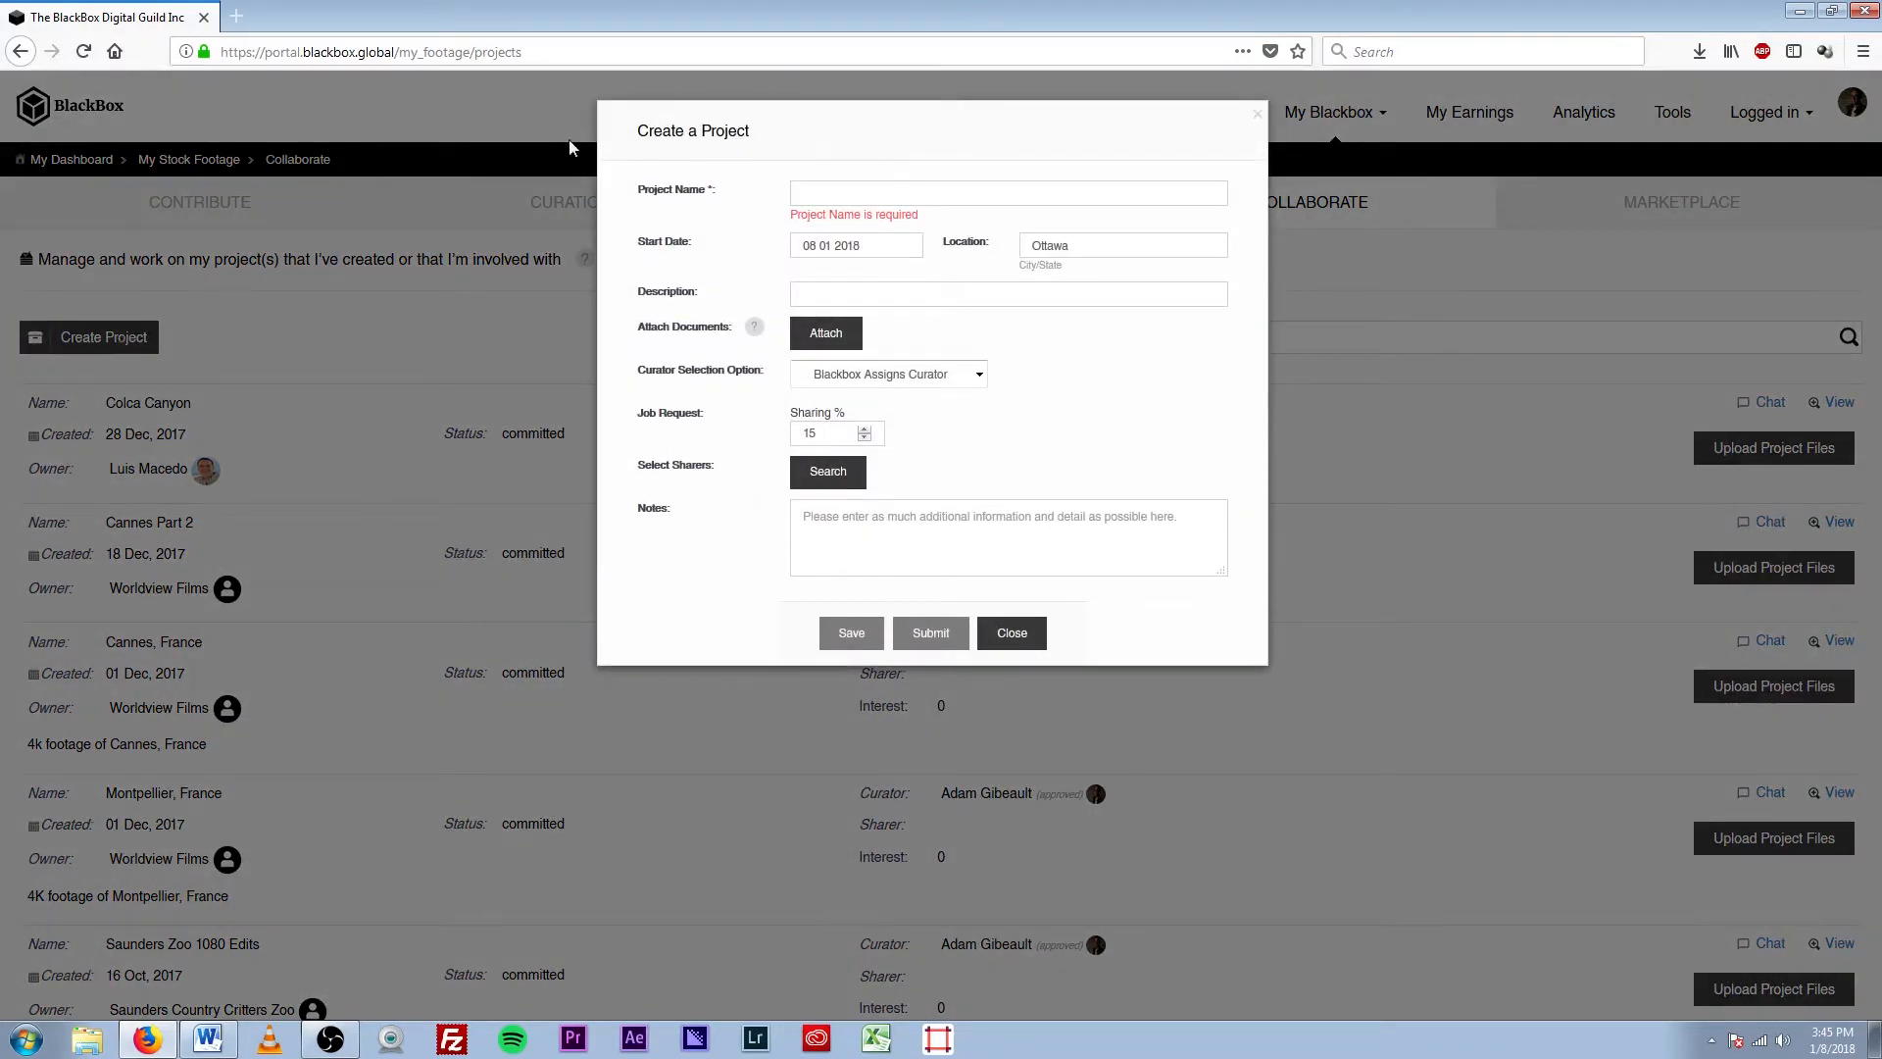
{"action": "mouse_move", "coordinate": [666, 247]}
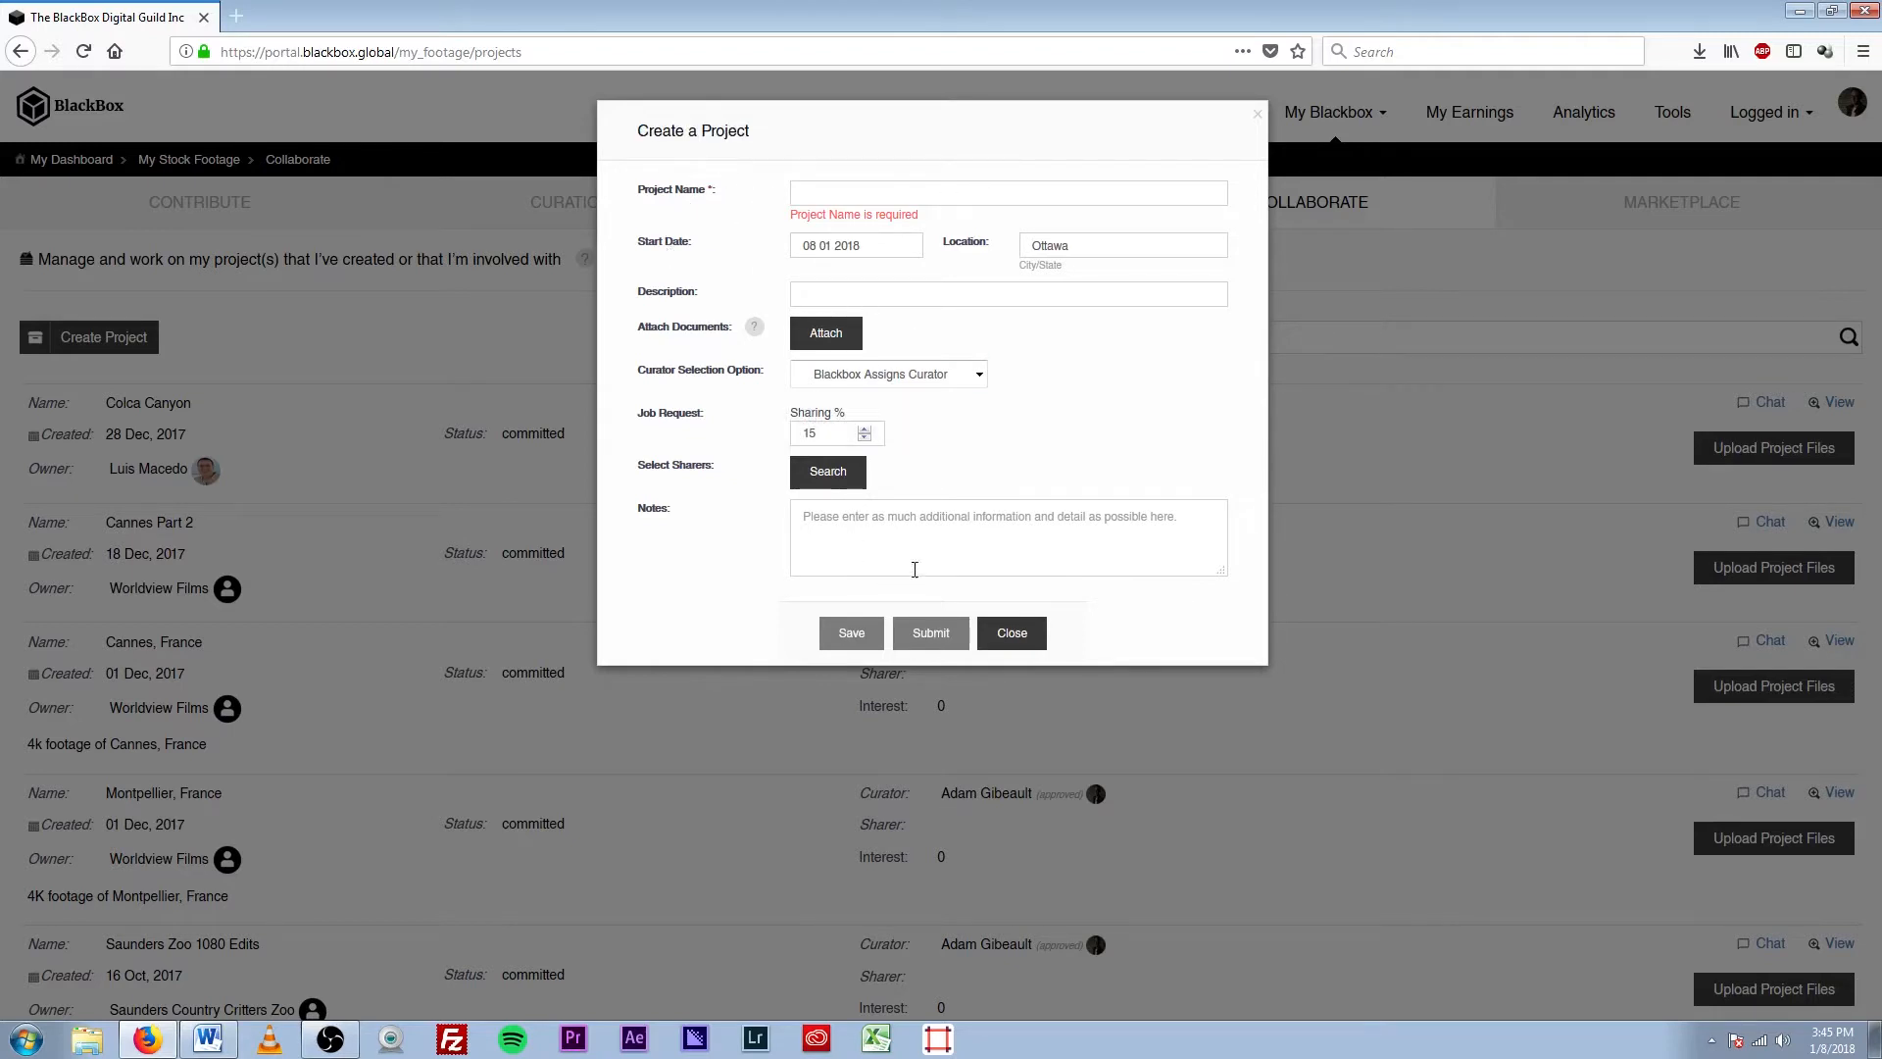
{"action": "left_click", "coordinate": [1010, 192]}
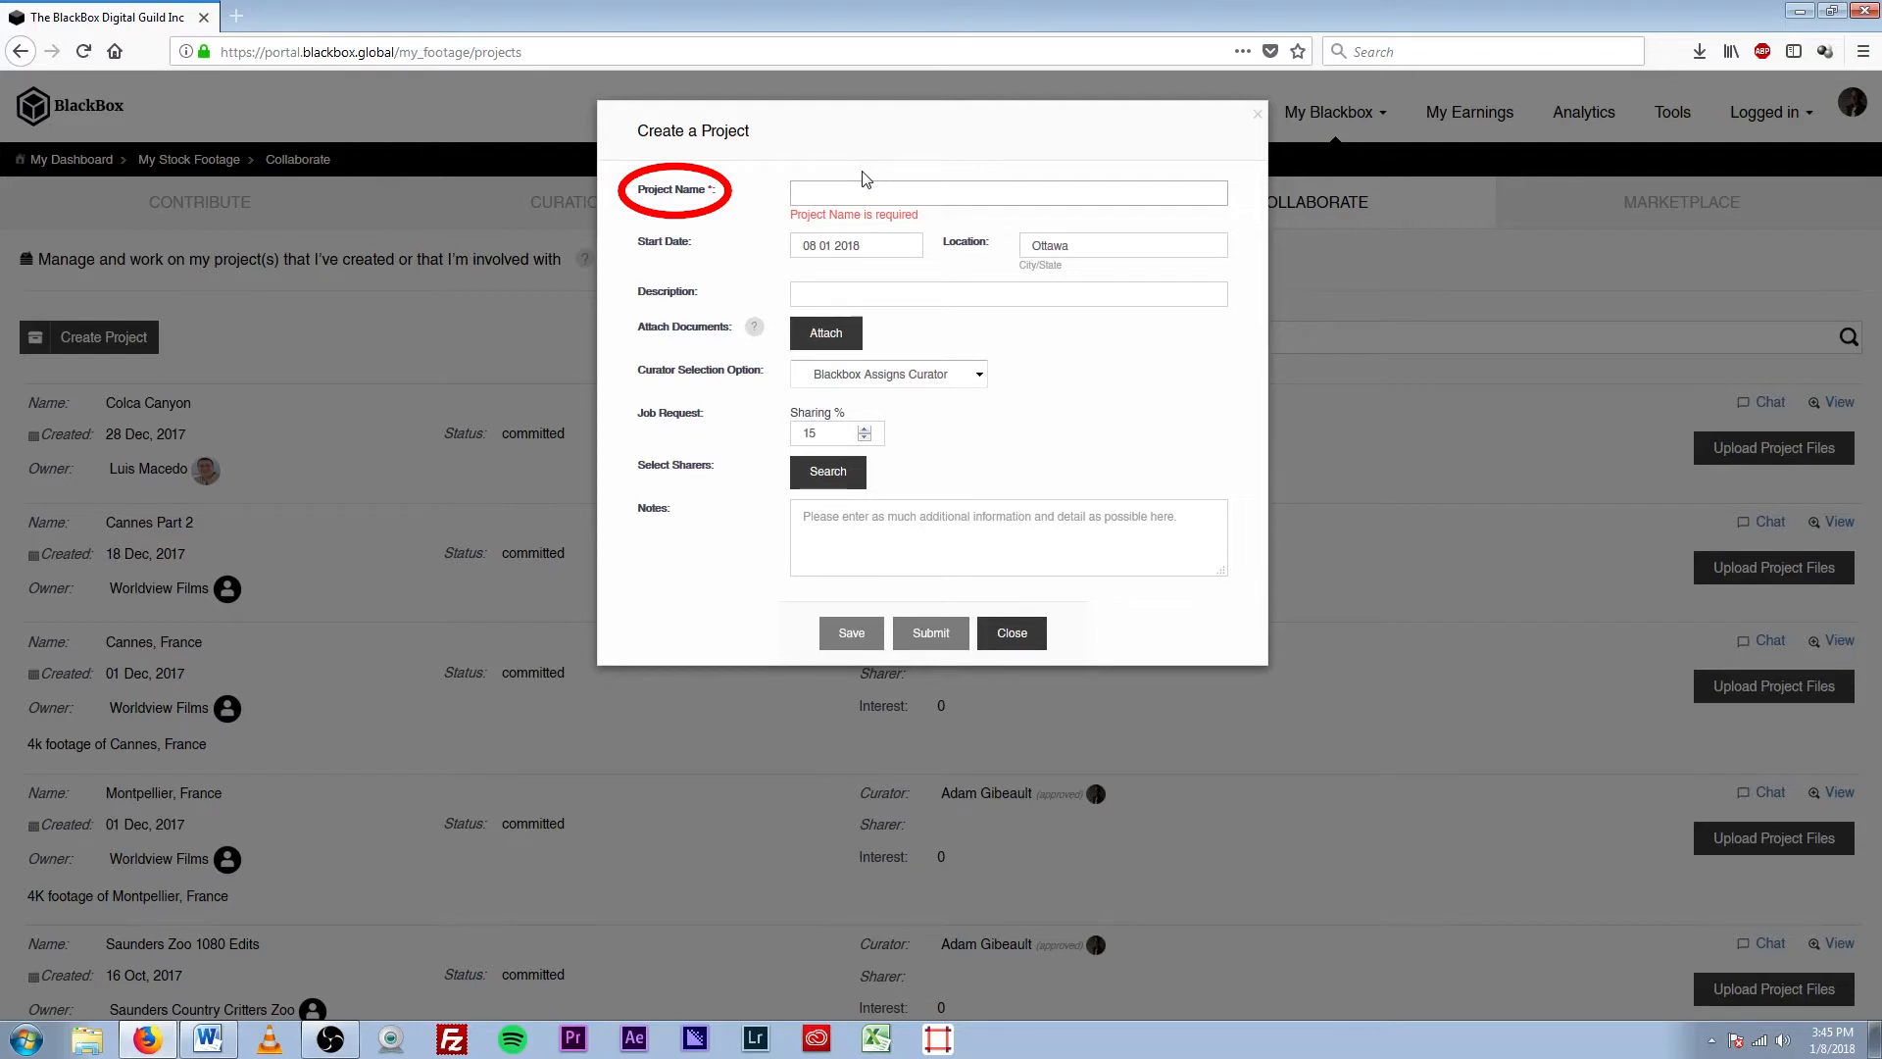
{"action": "left_click", "coordinate": [885, 245]}
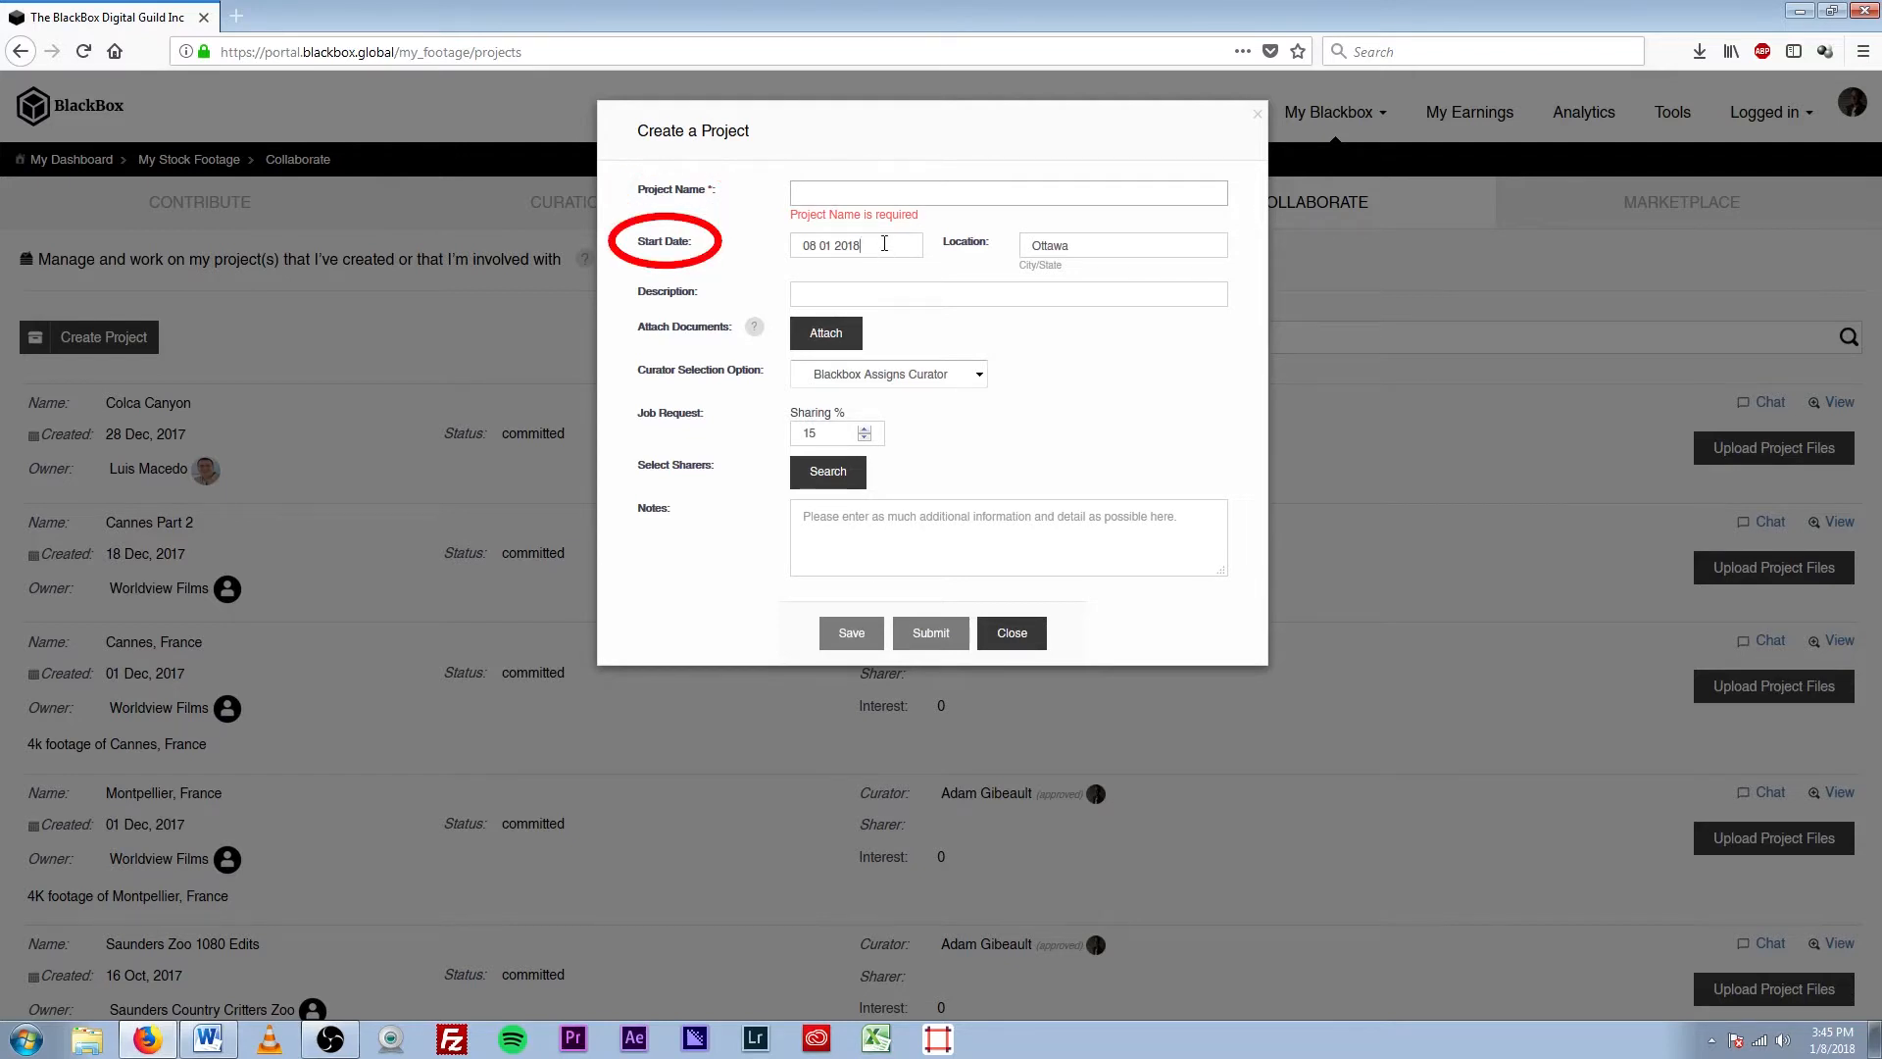
{"action": "left_click", "coordinate": [855, 244]}
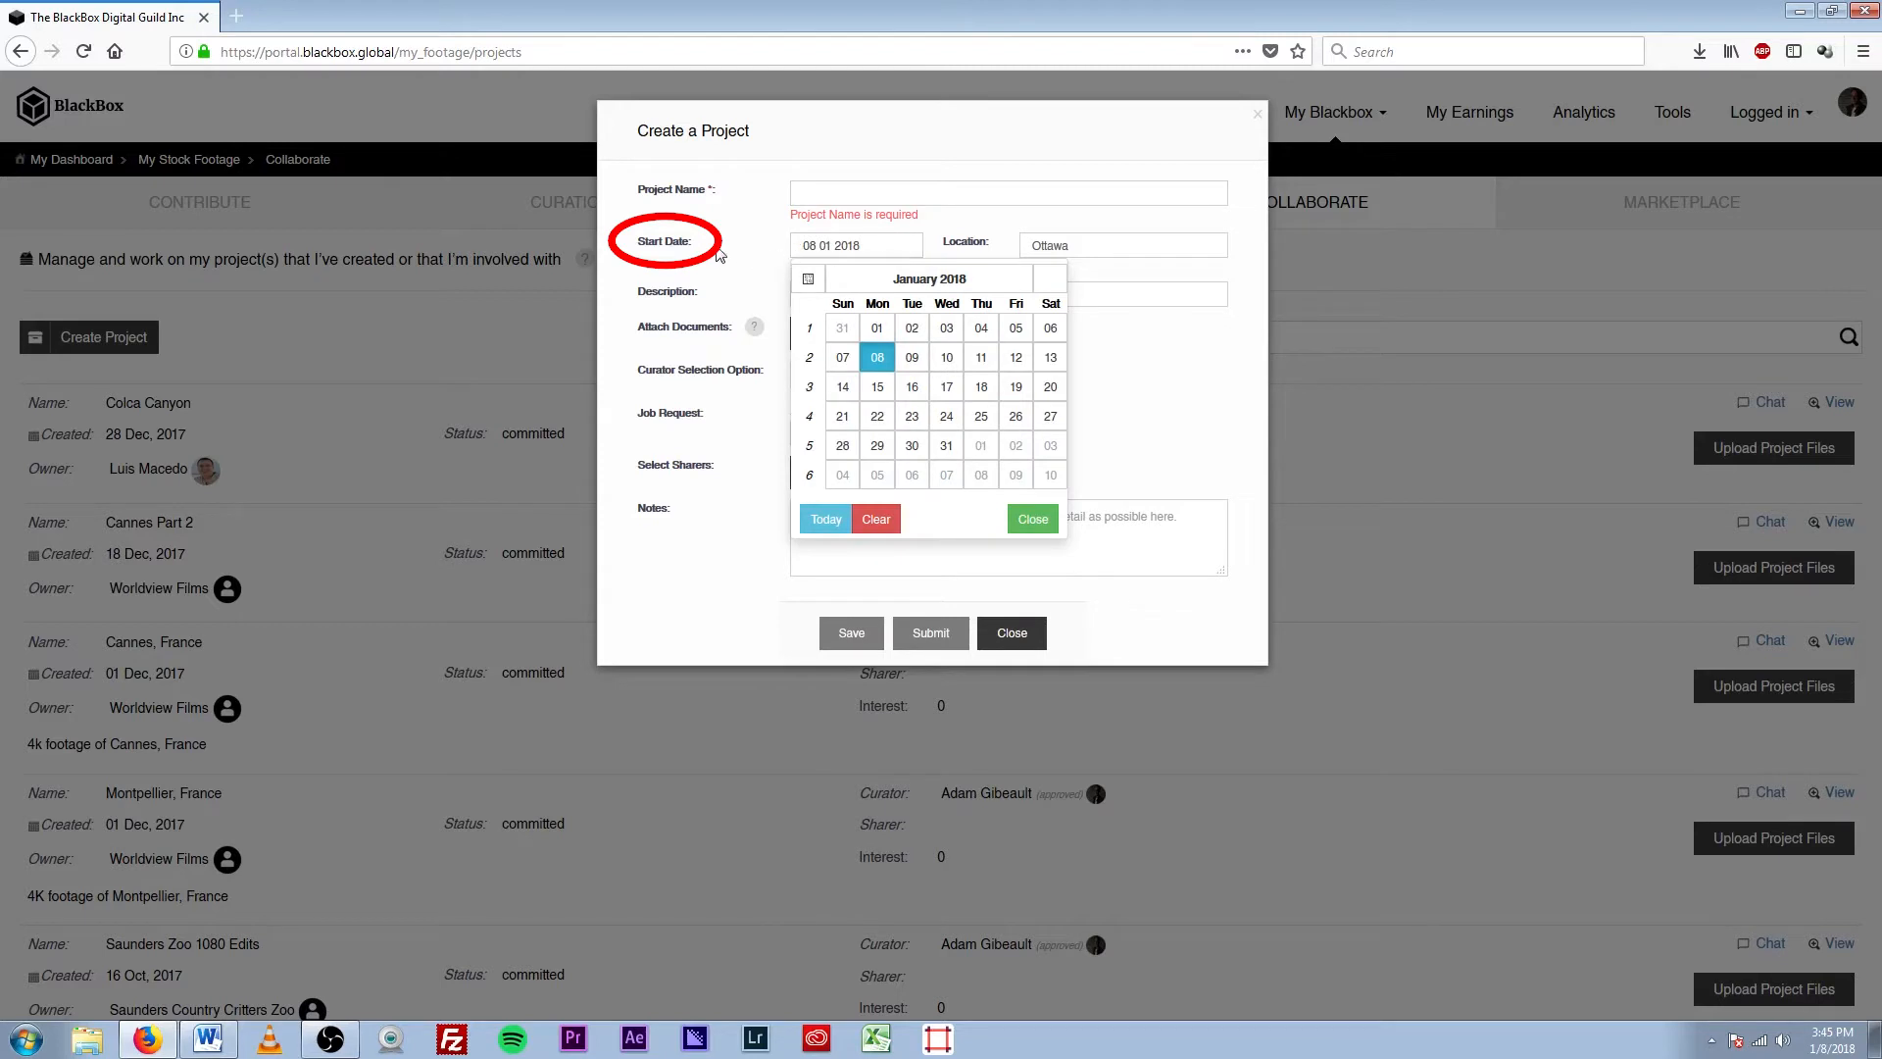
{"action": "left_click", "coordinate": [1123, 245]}
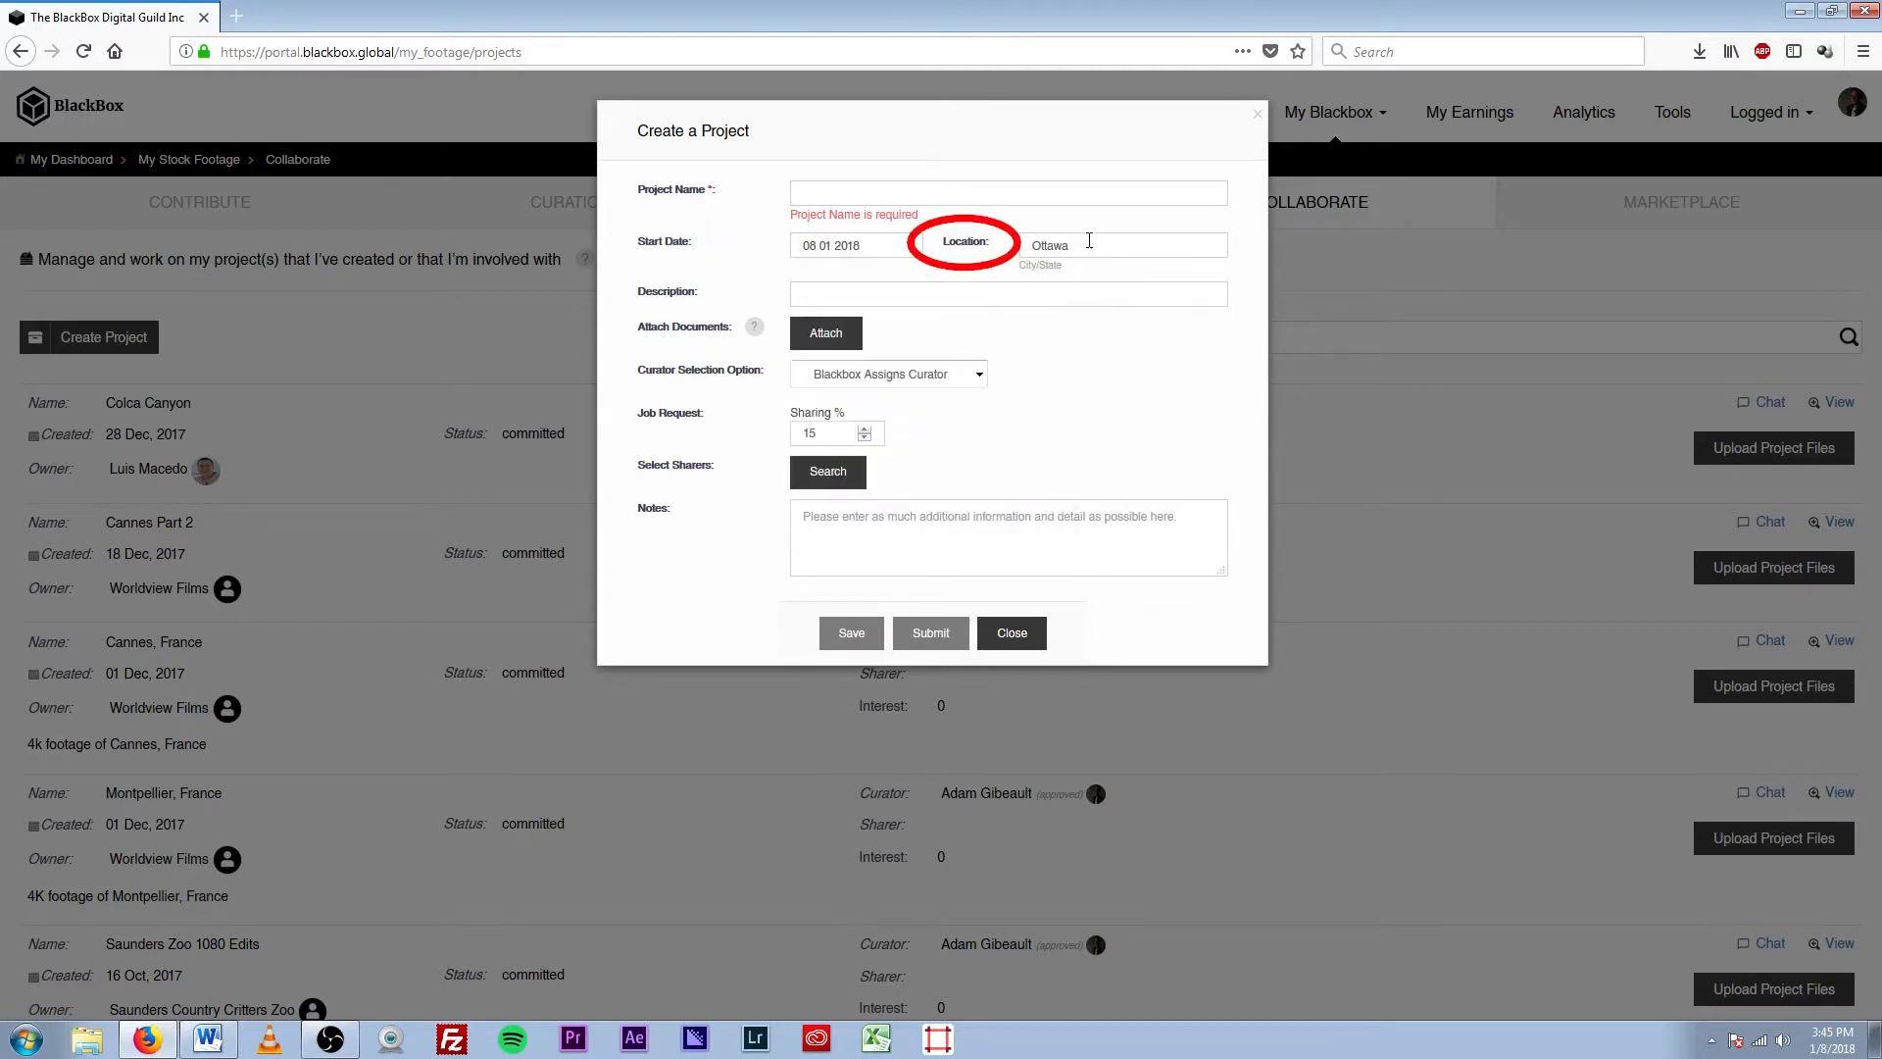
{"action": "left_click", "coordinate": [1009, 294]}
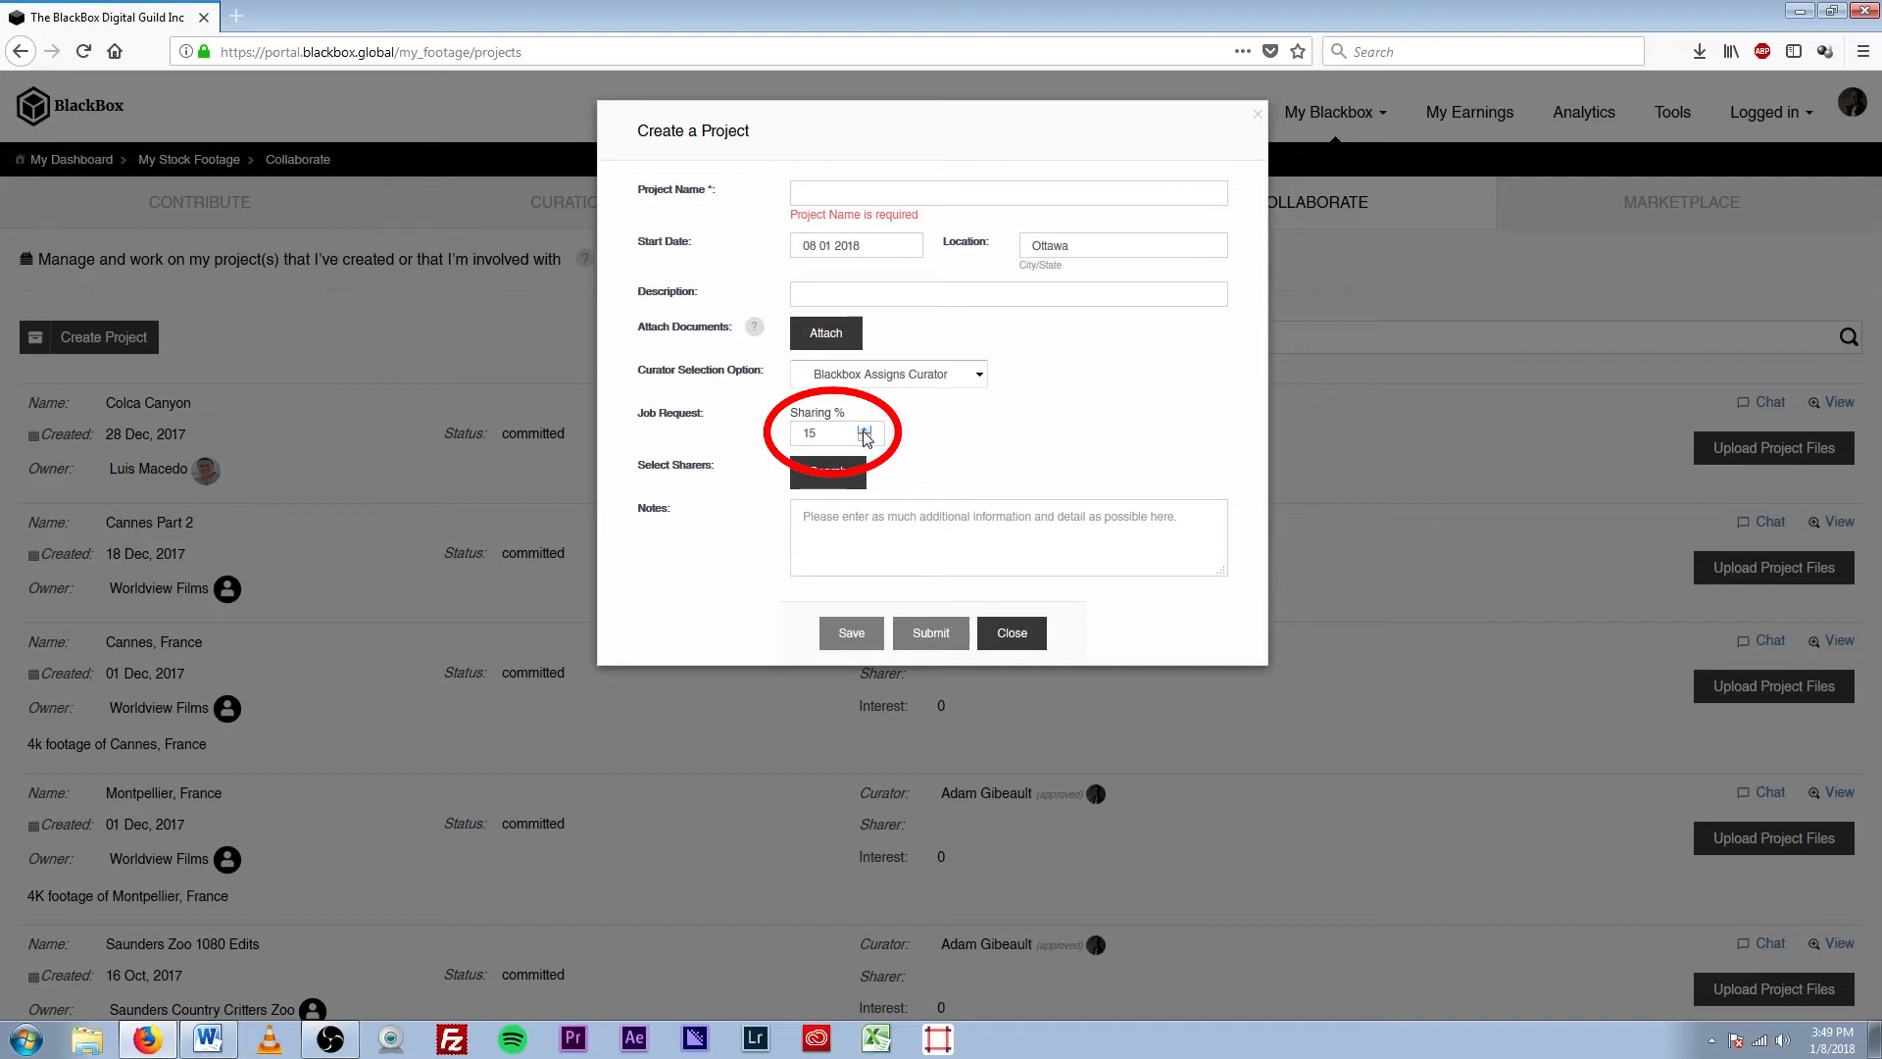
{"action": "left_click", "coordinate": [866, 427]}
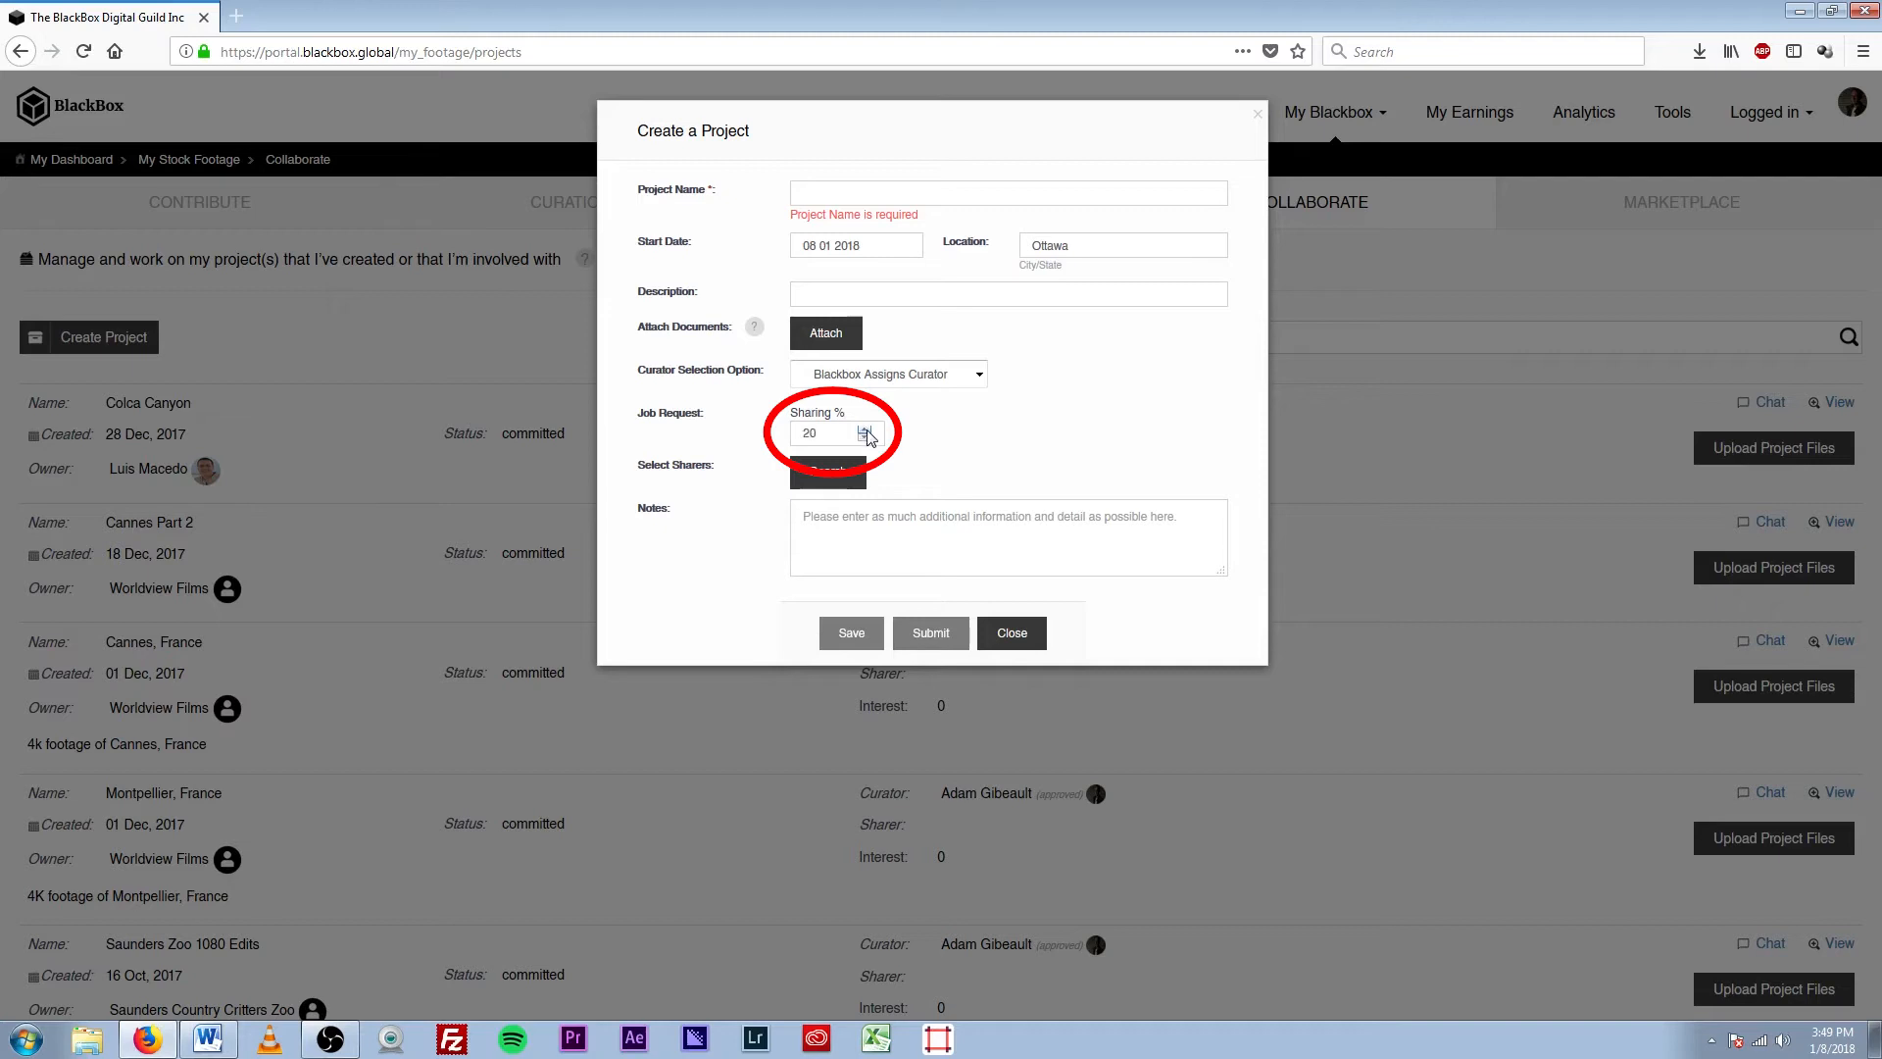
{"action": "left_click", "coordinate": [865, 439]}
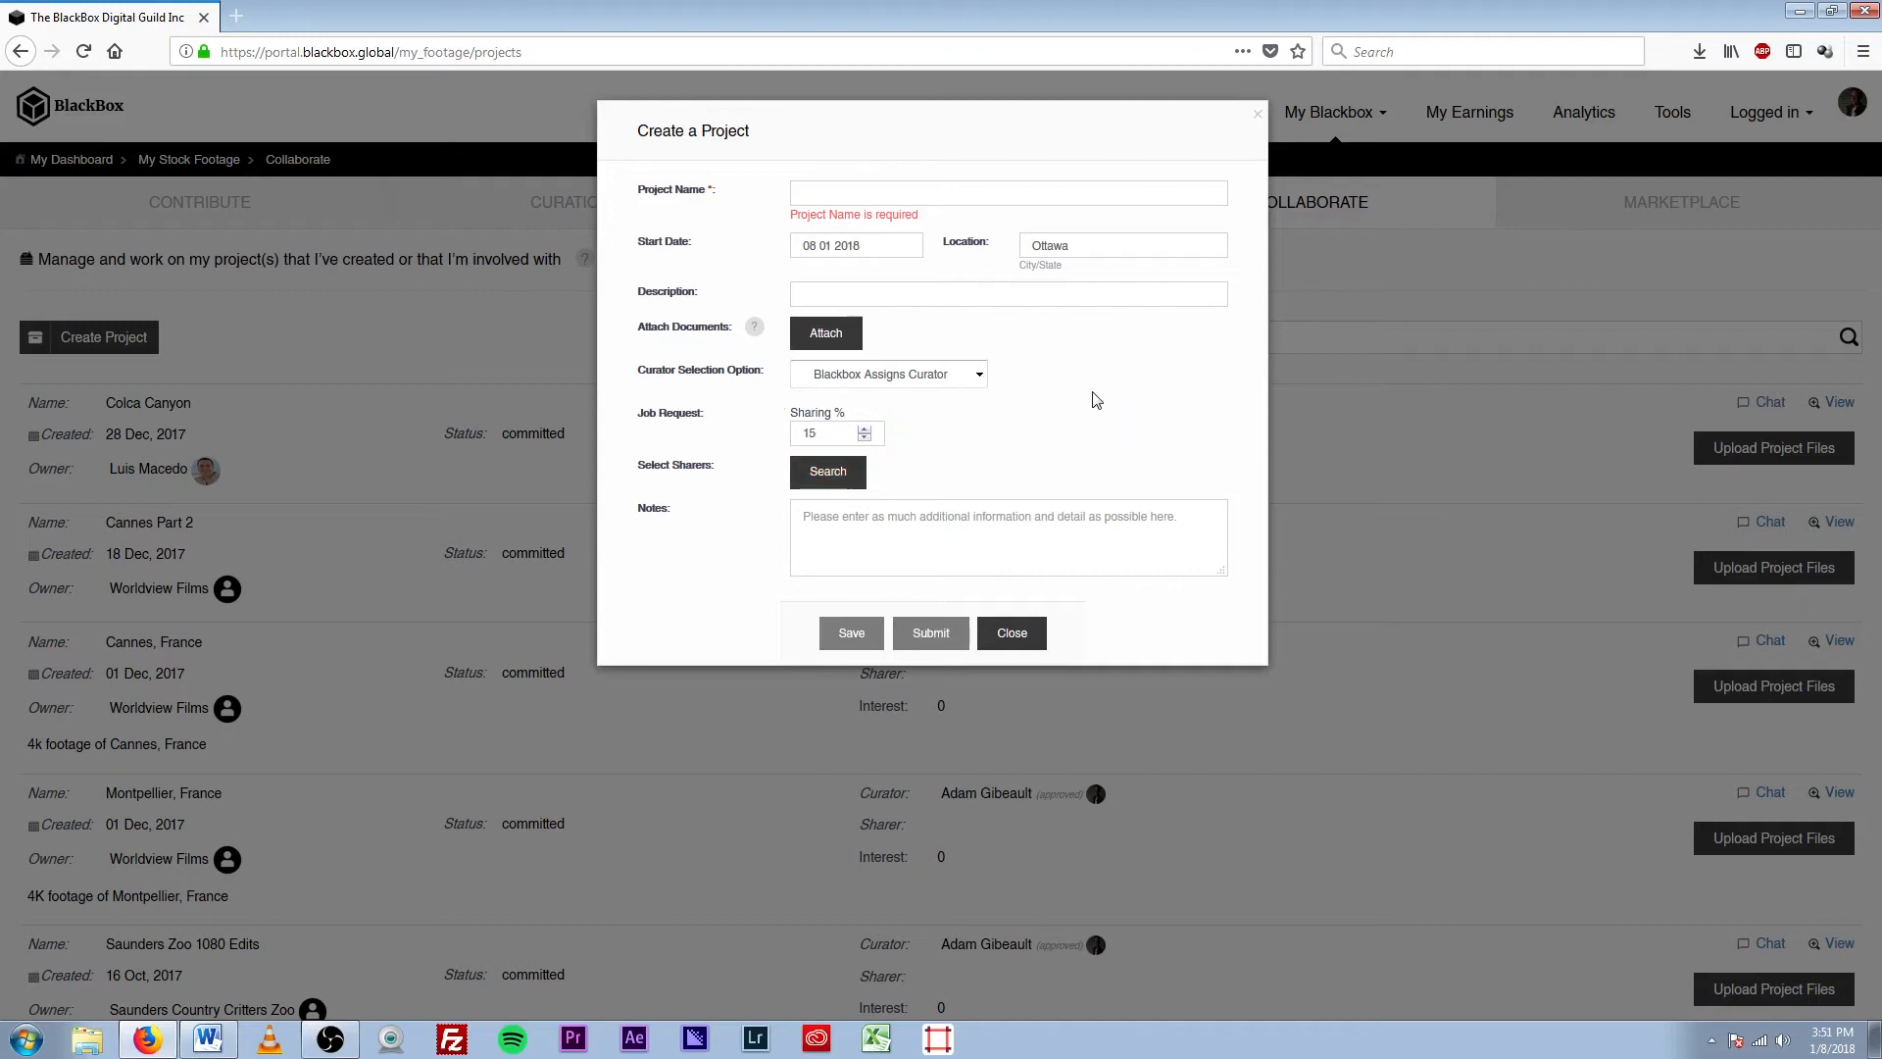
{"action": "mouse_move", "coordinate": [1062, 400]}
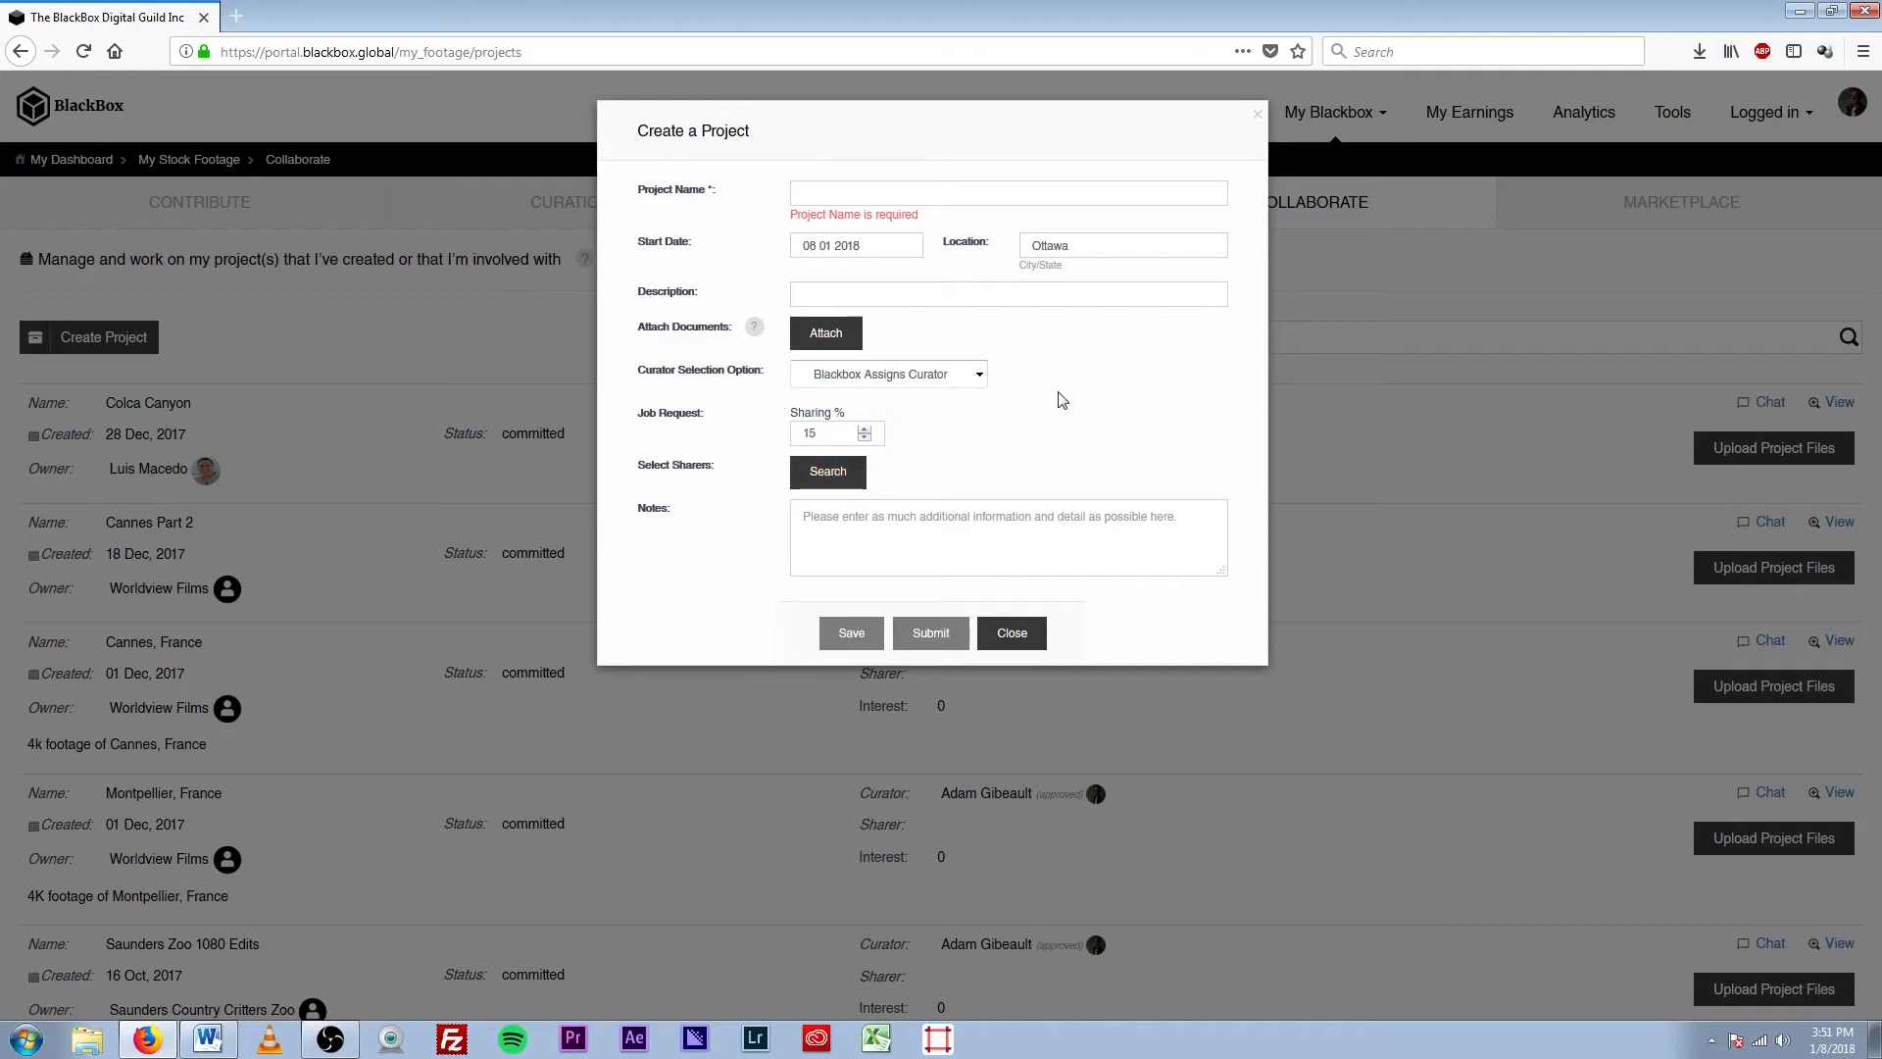
{"action": "mouse_move", "coordinate": [1027, 391]}
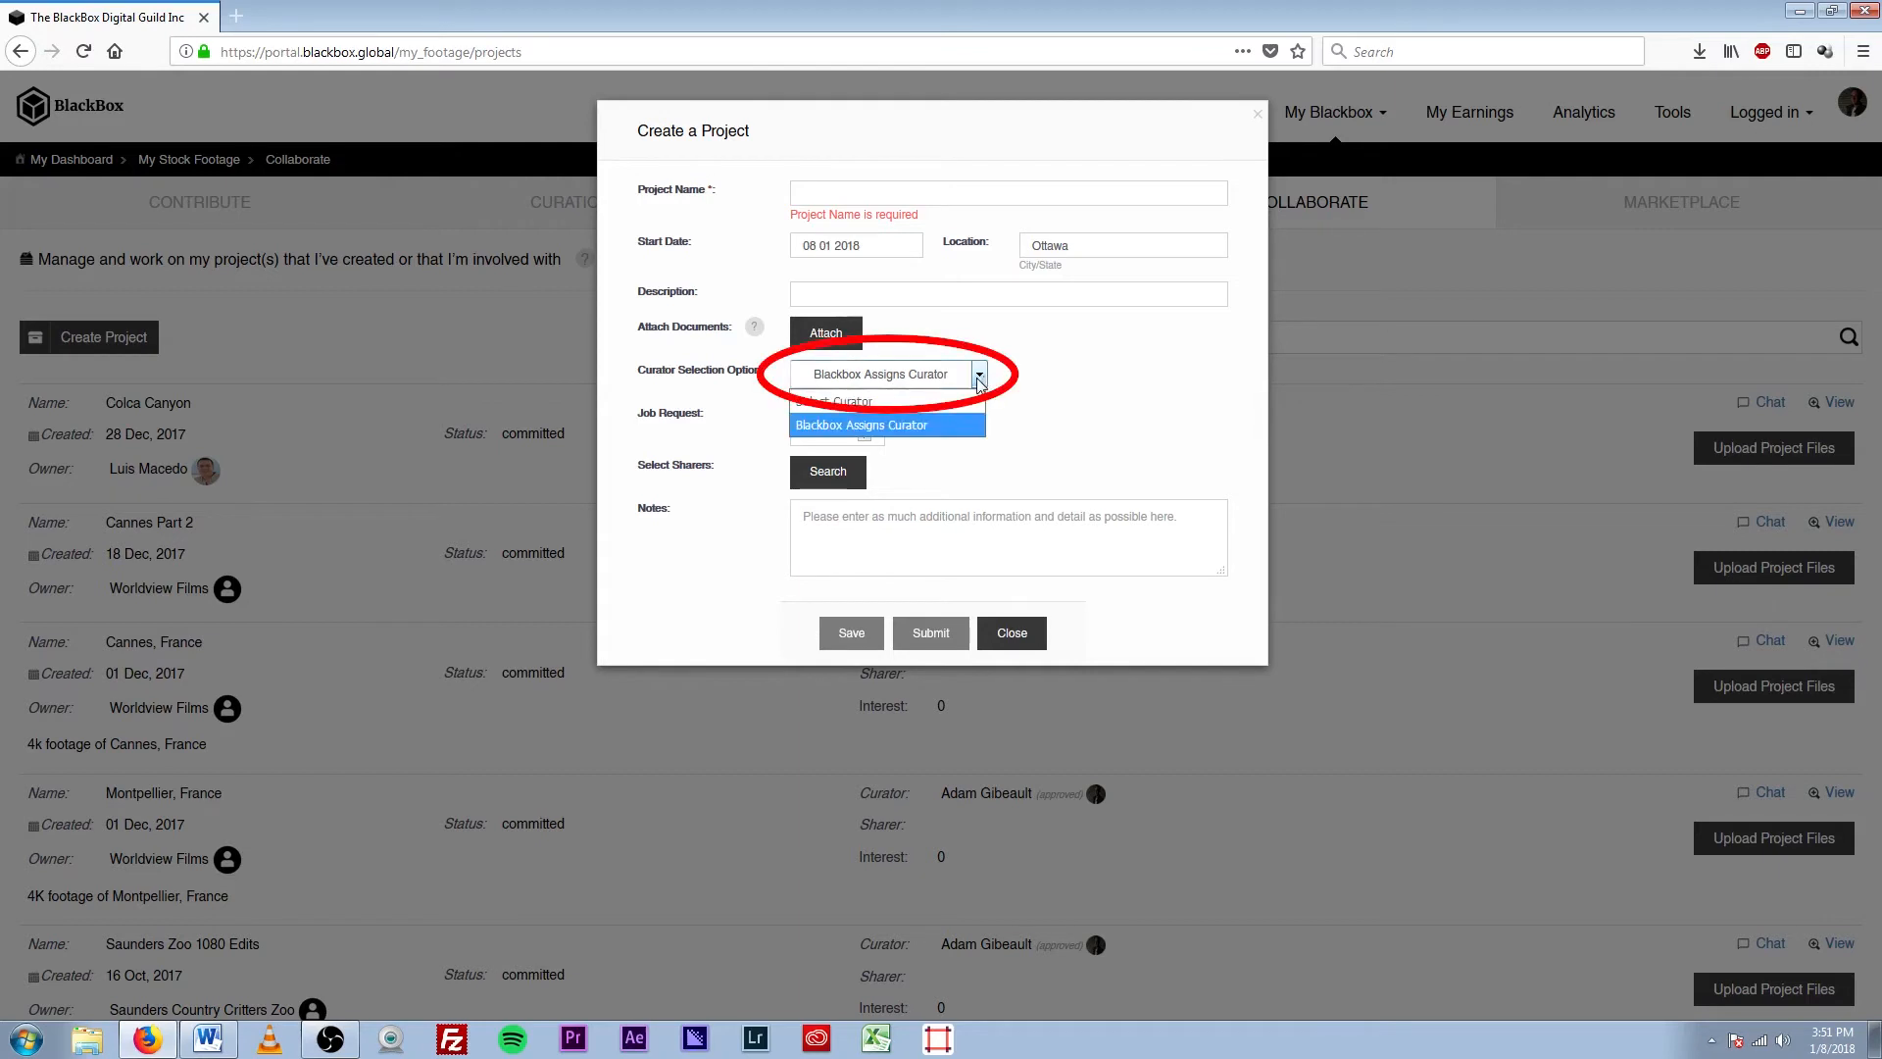
- Set the curator option to Select Curator and bring up the curator list
{"action": "left_click", "coordinate": [886, 423]}
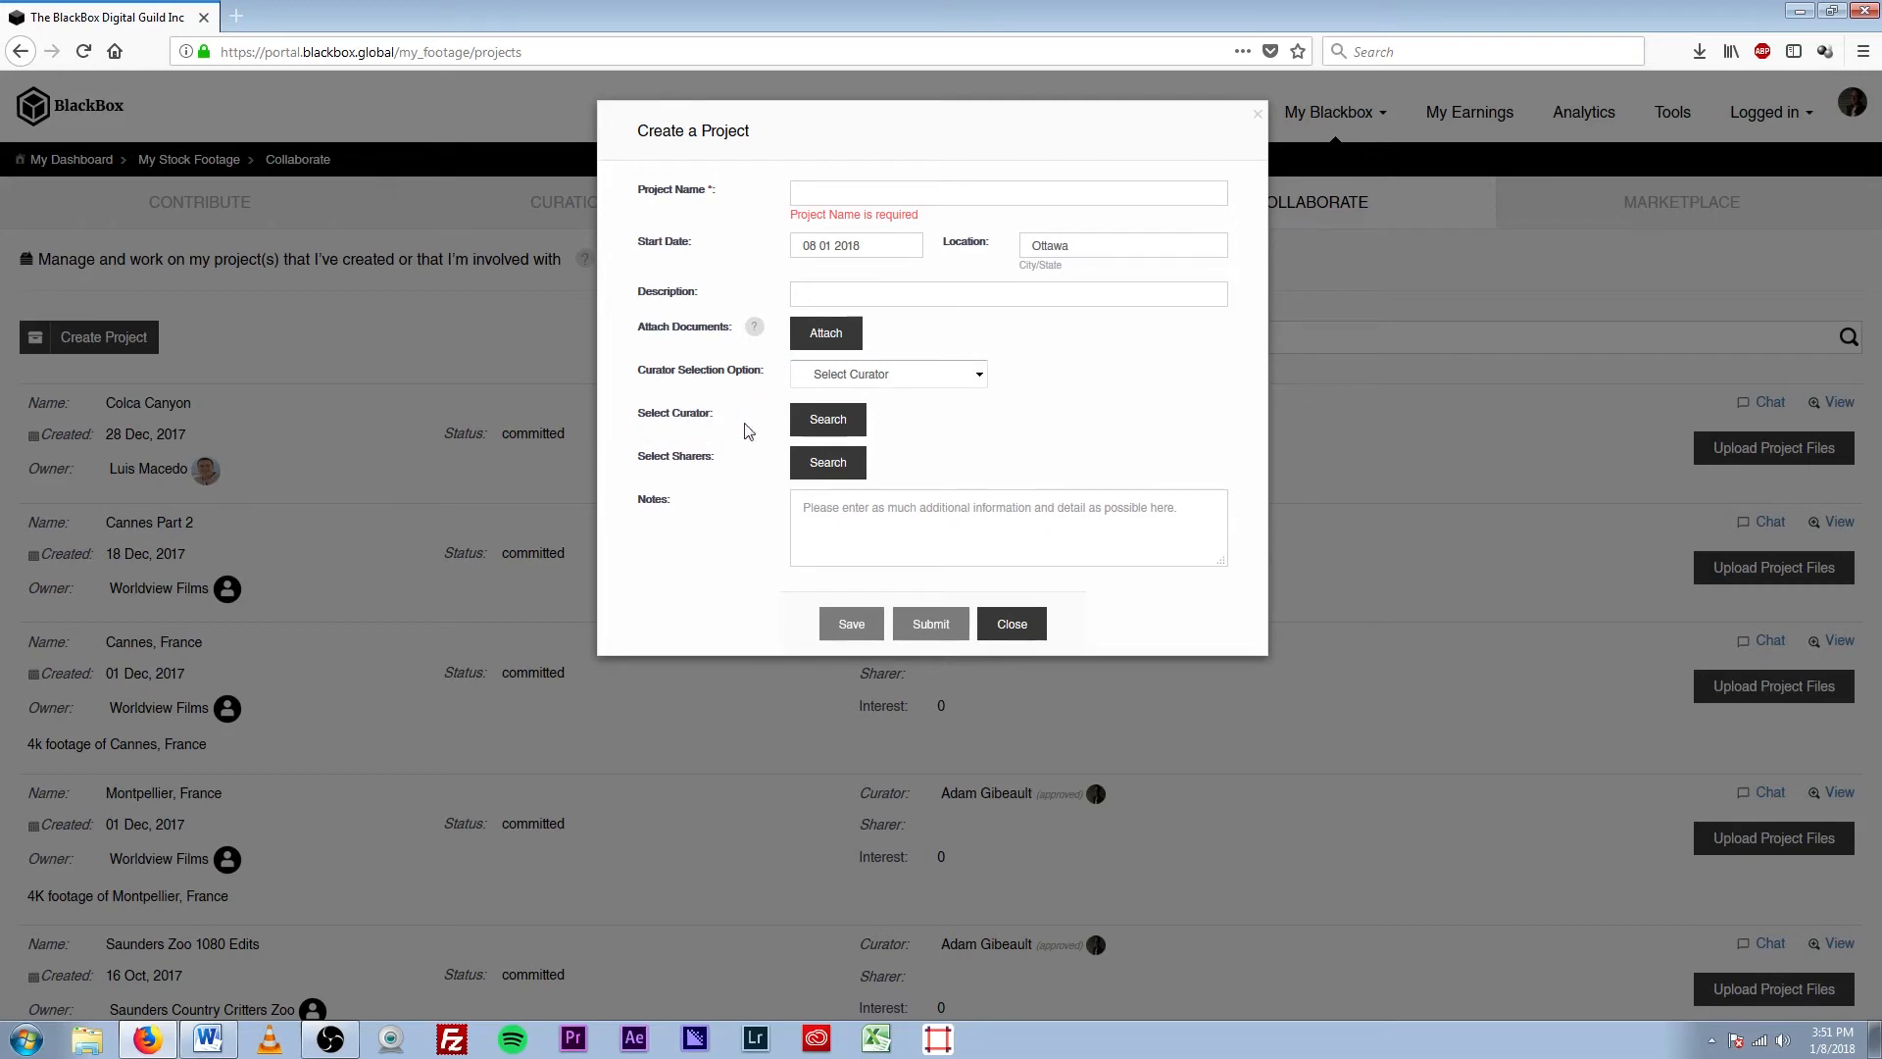
{"action": "left_click", "coordinate": [827, 418]}
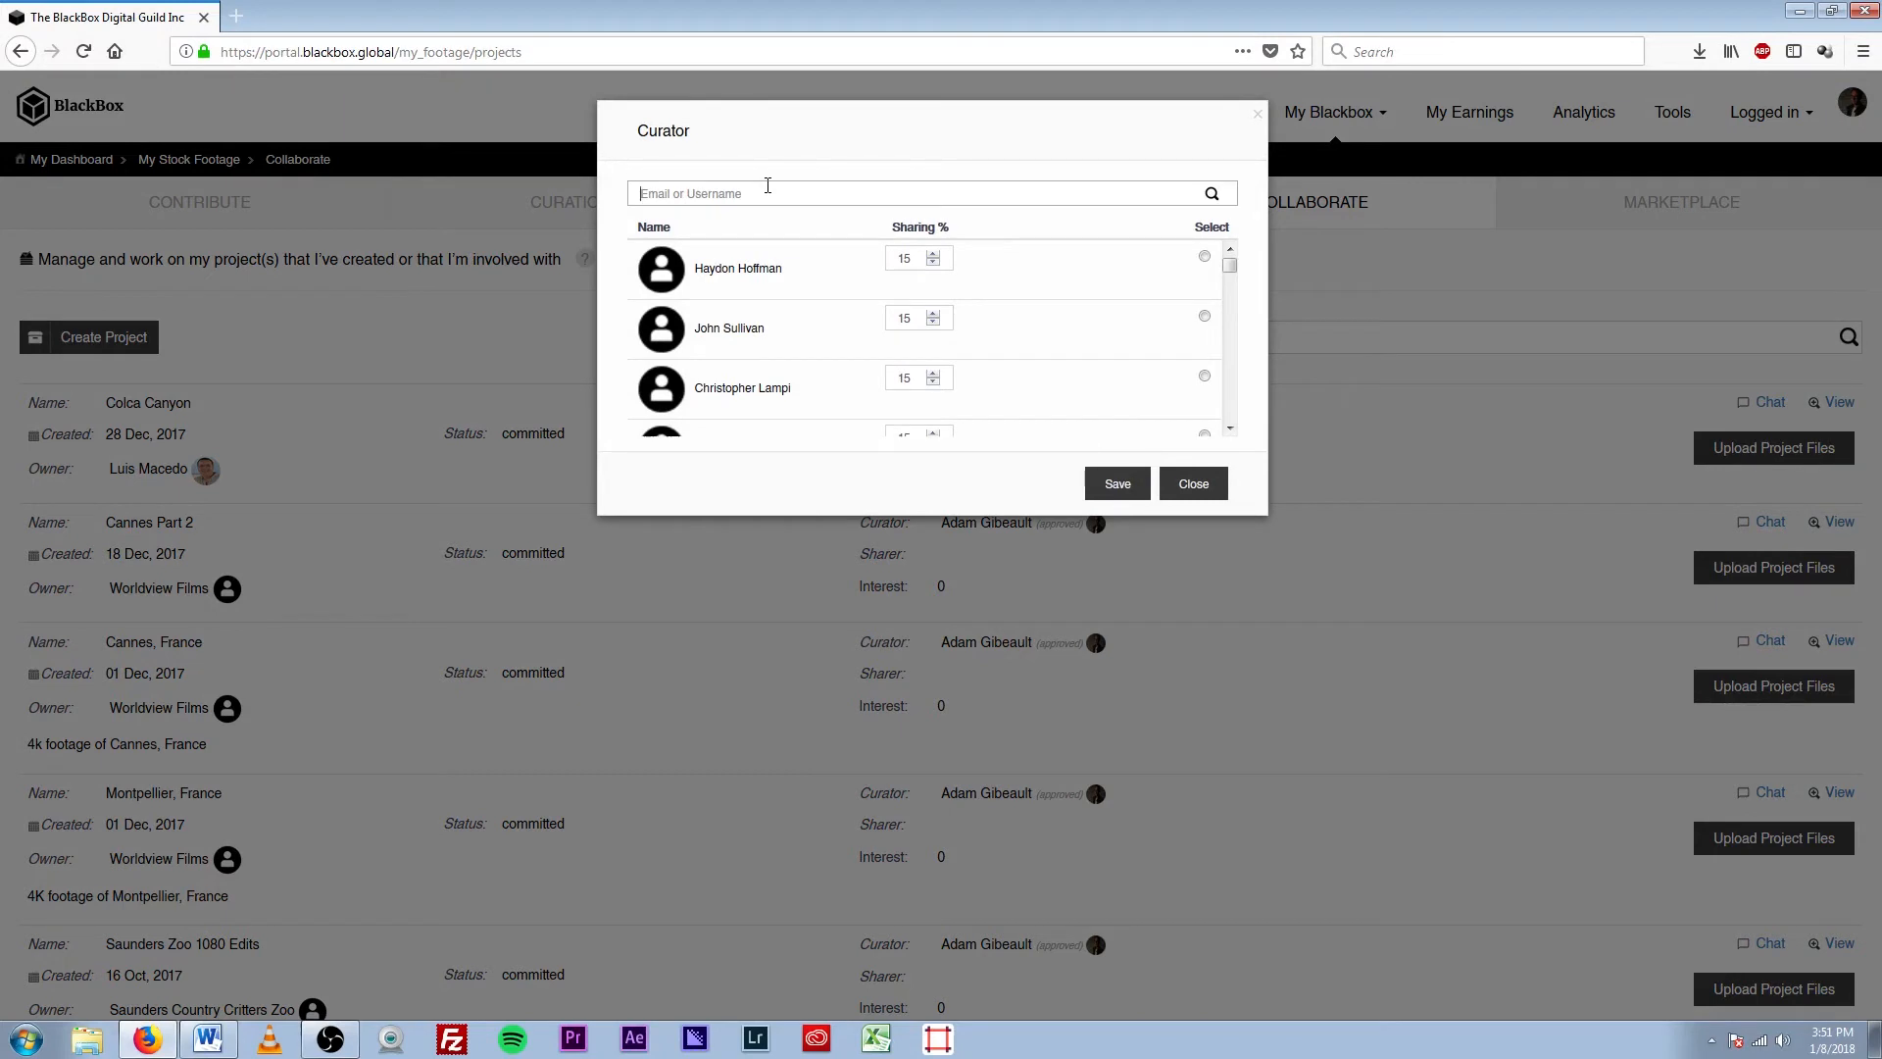
{"action": "type", "text": "jerem"}
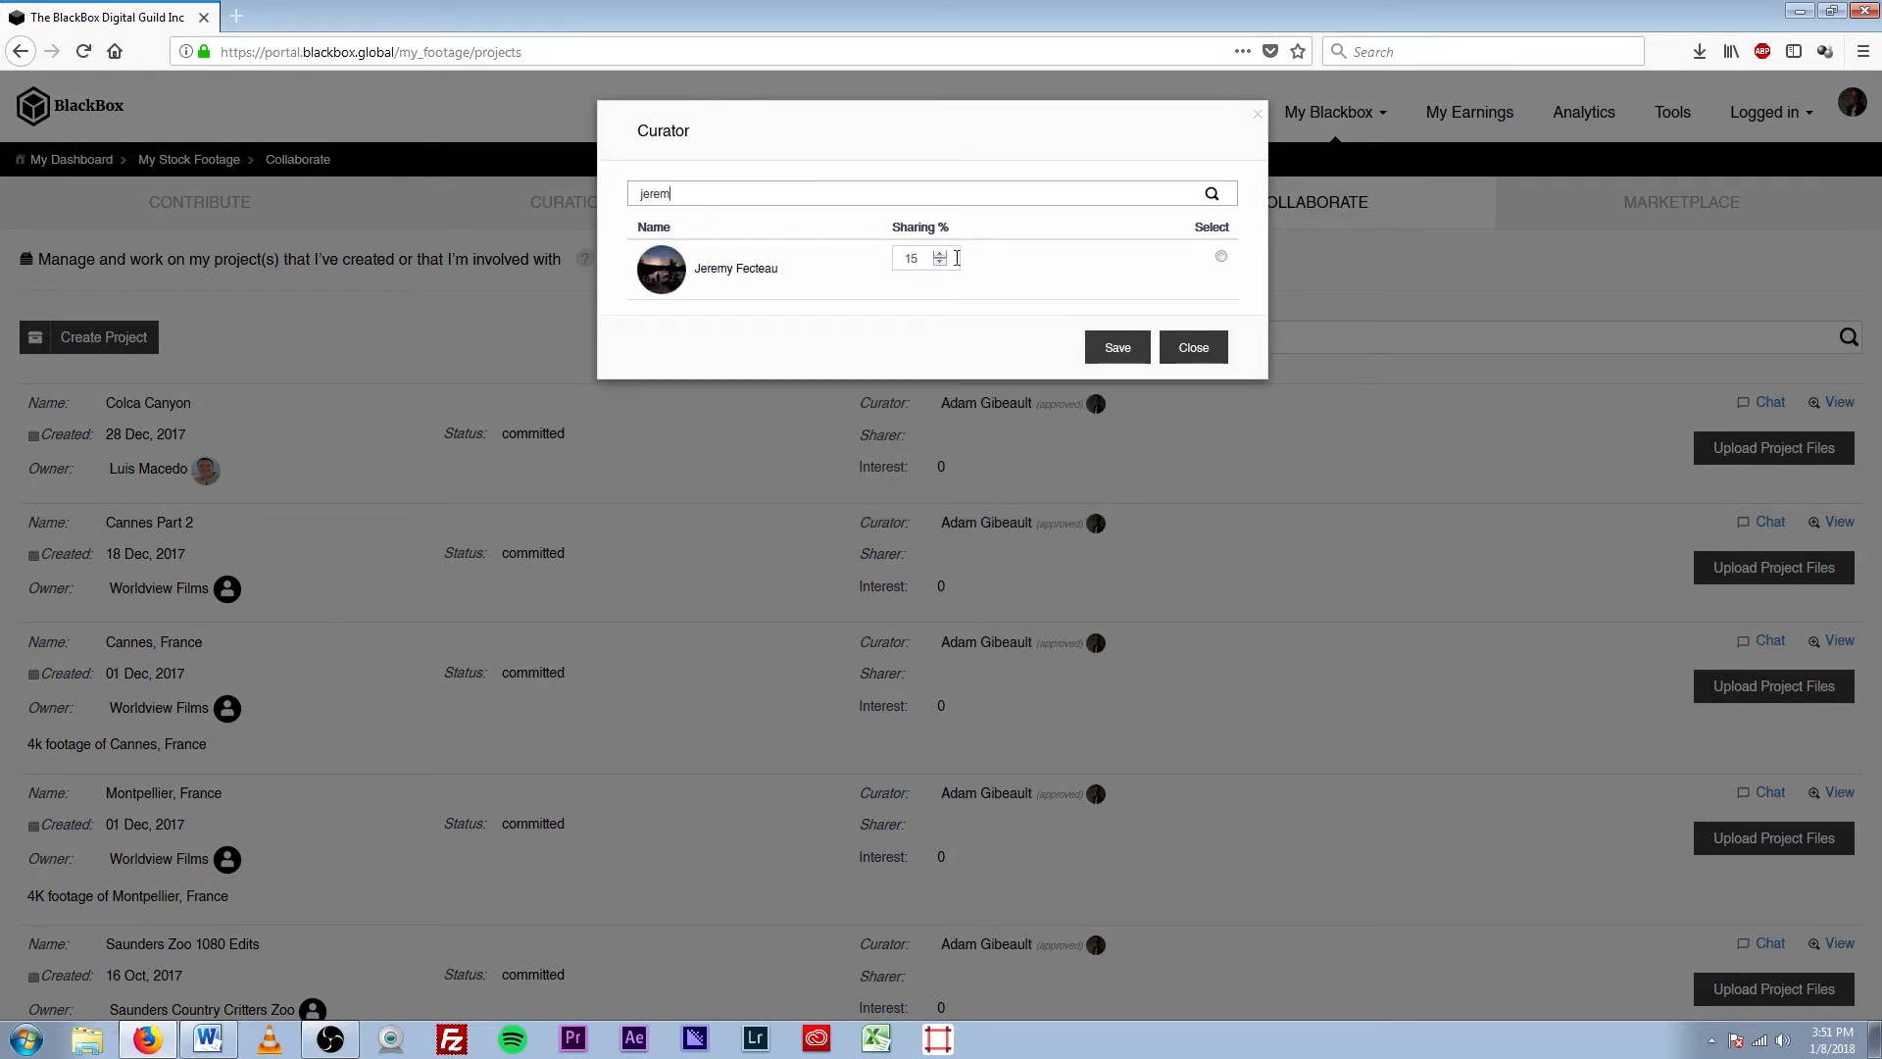
{"action": "left_click", "coordinate": [1220, 259]}
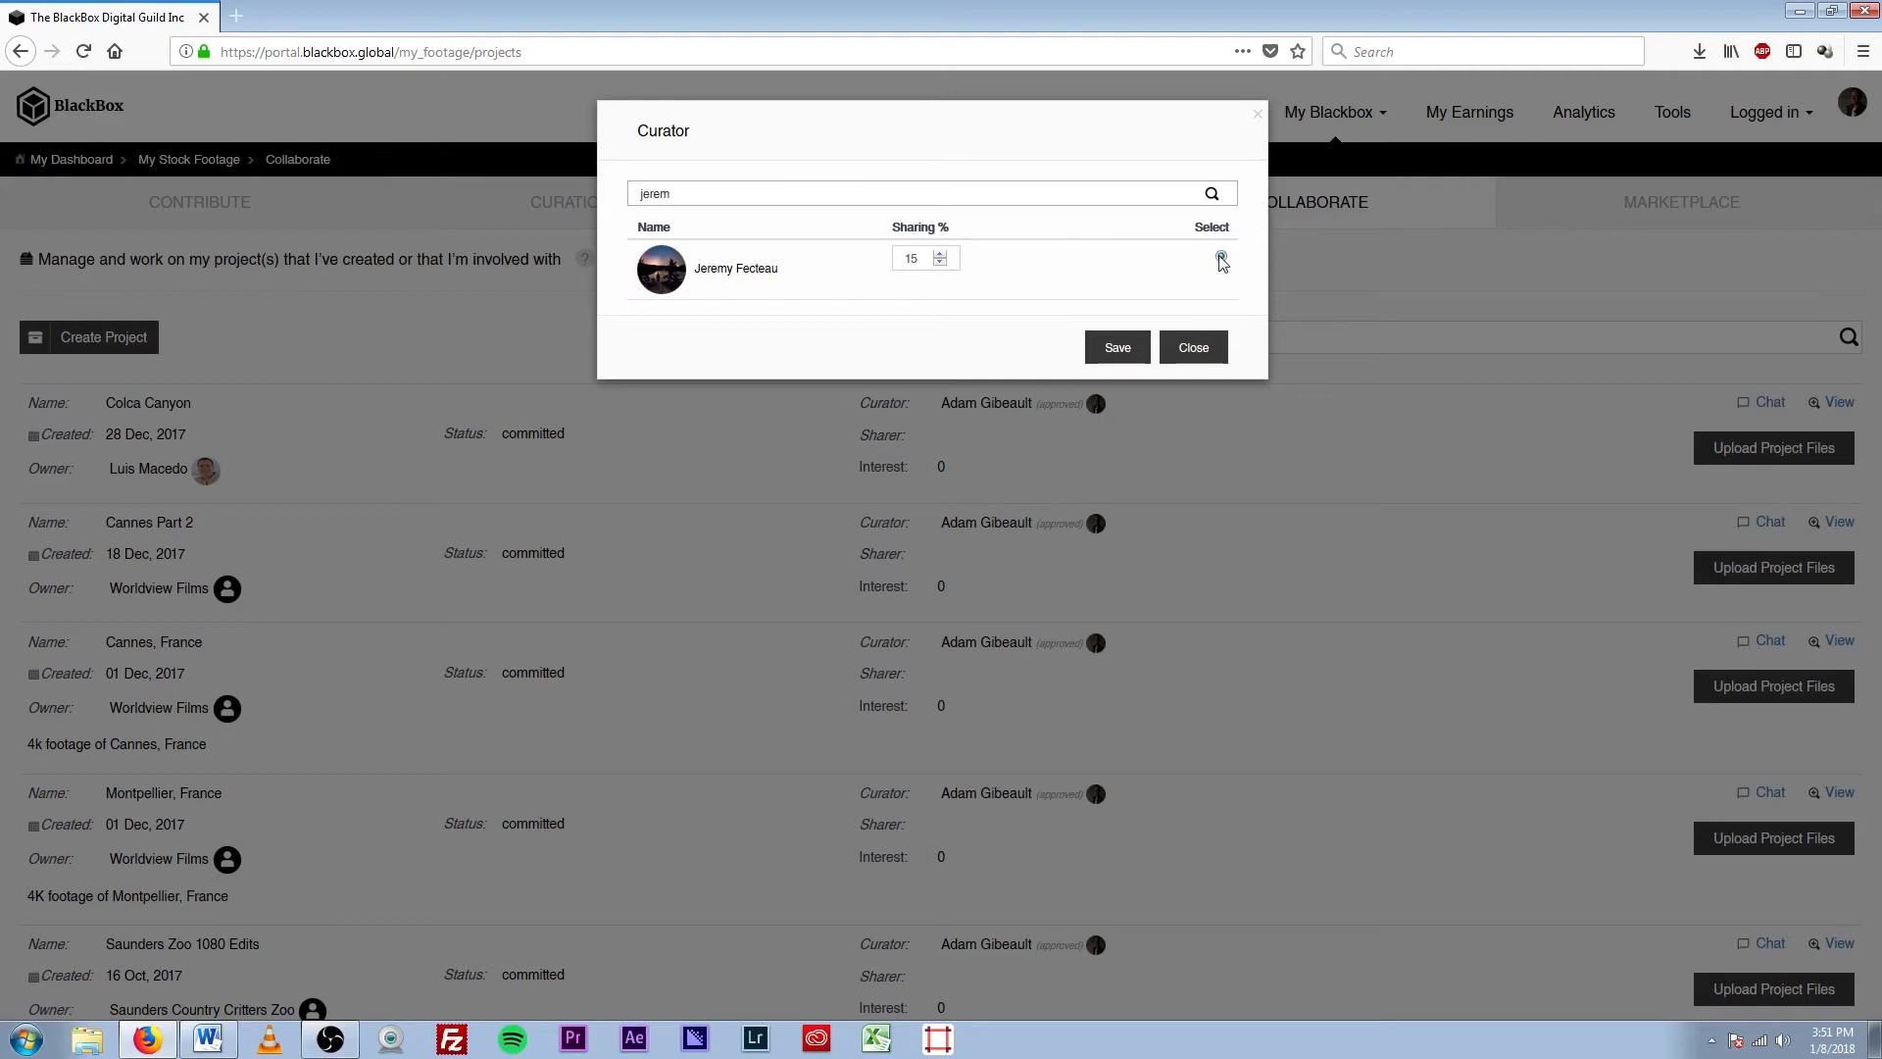
{"action": "left_click", "coordinate": [1221, 259]}
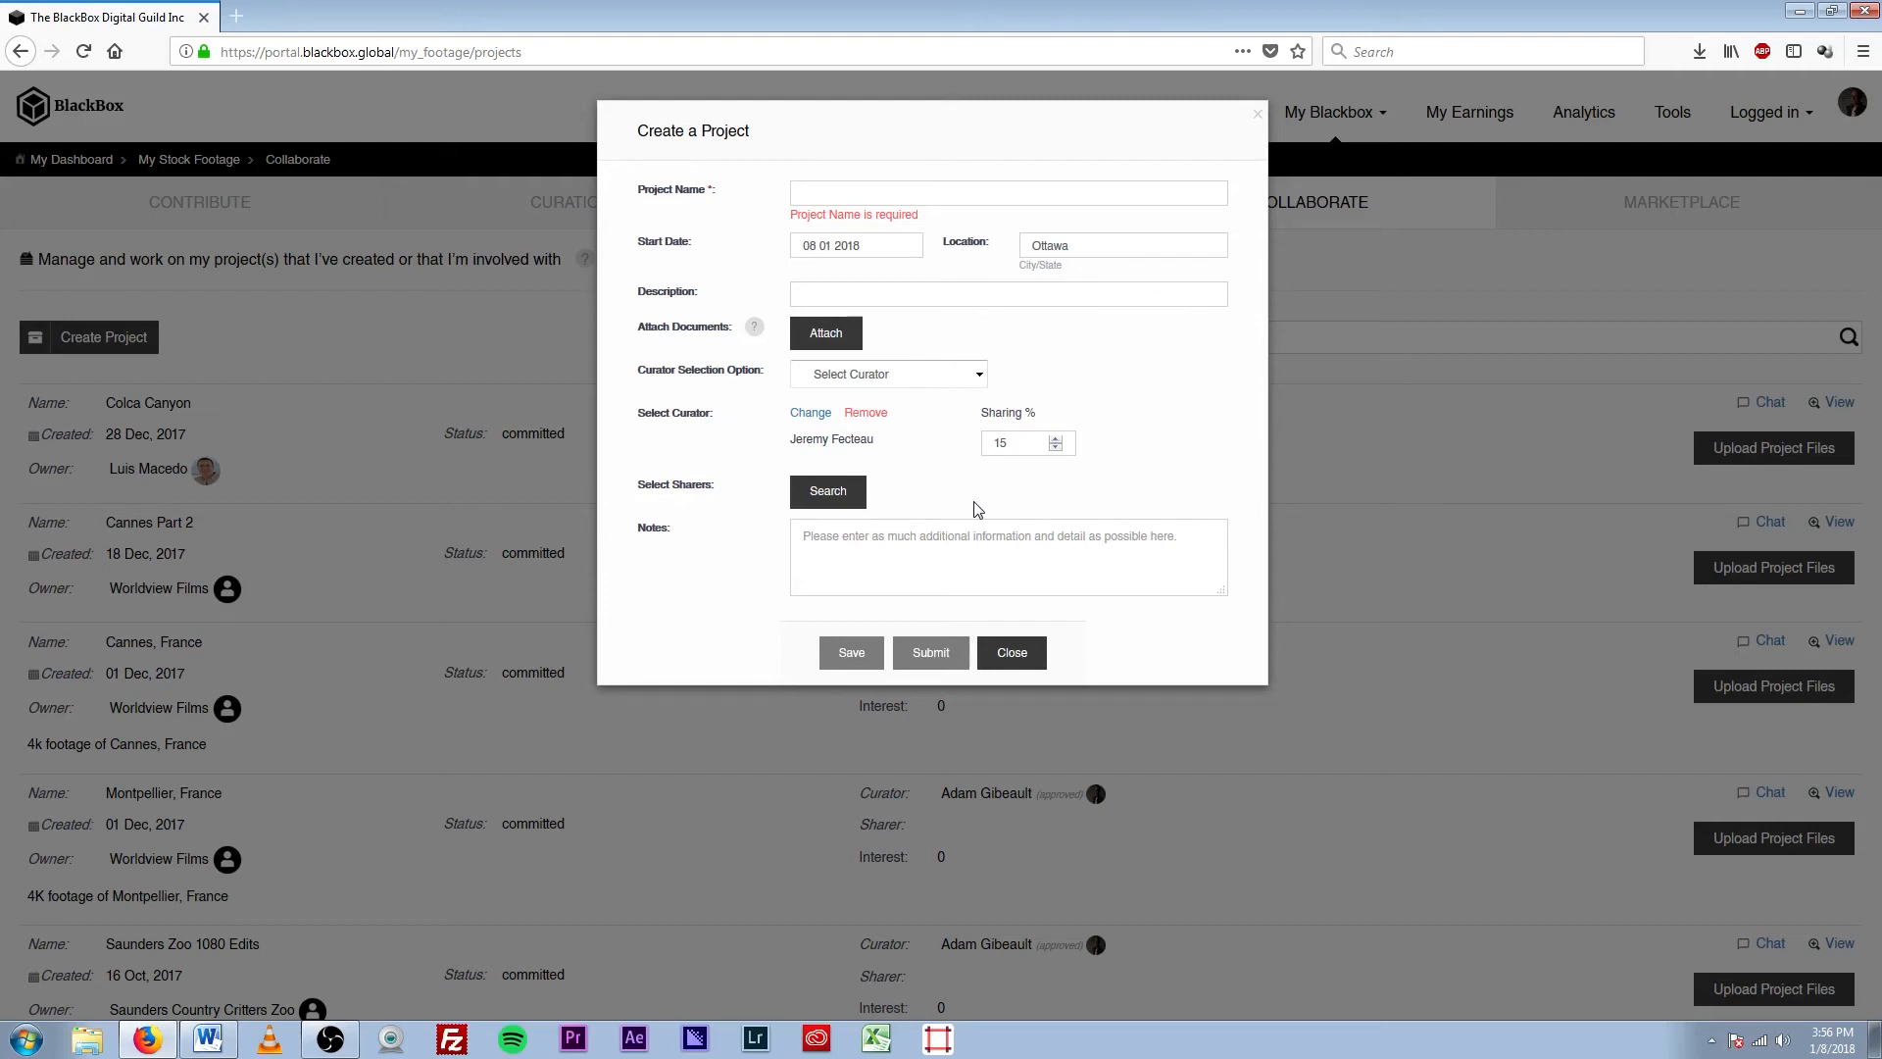
{"action": "mouse_move", "coordinate": [1113, 496]}
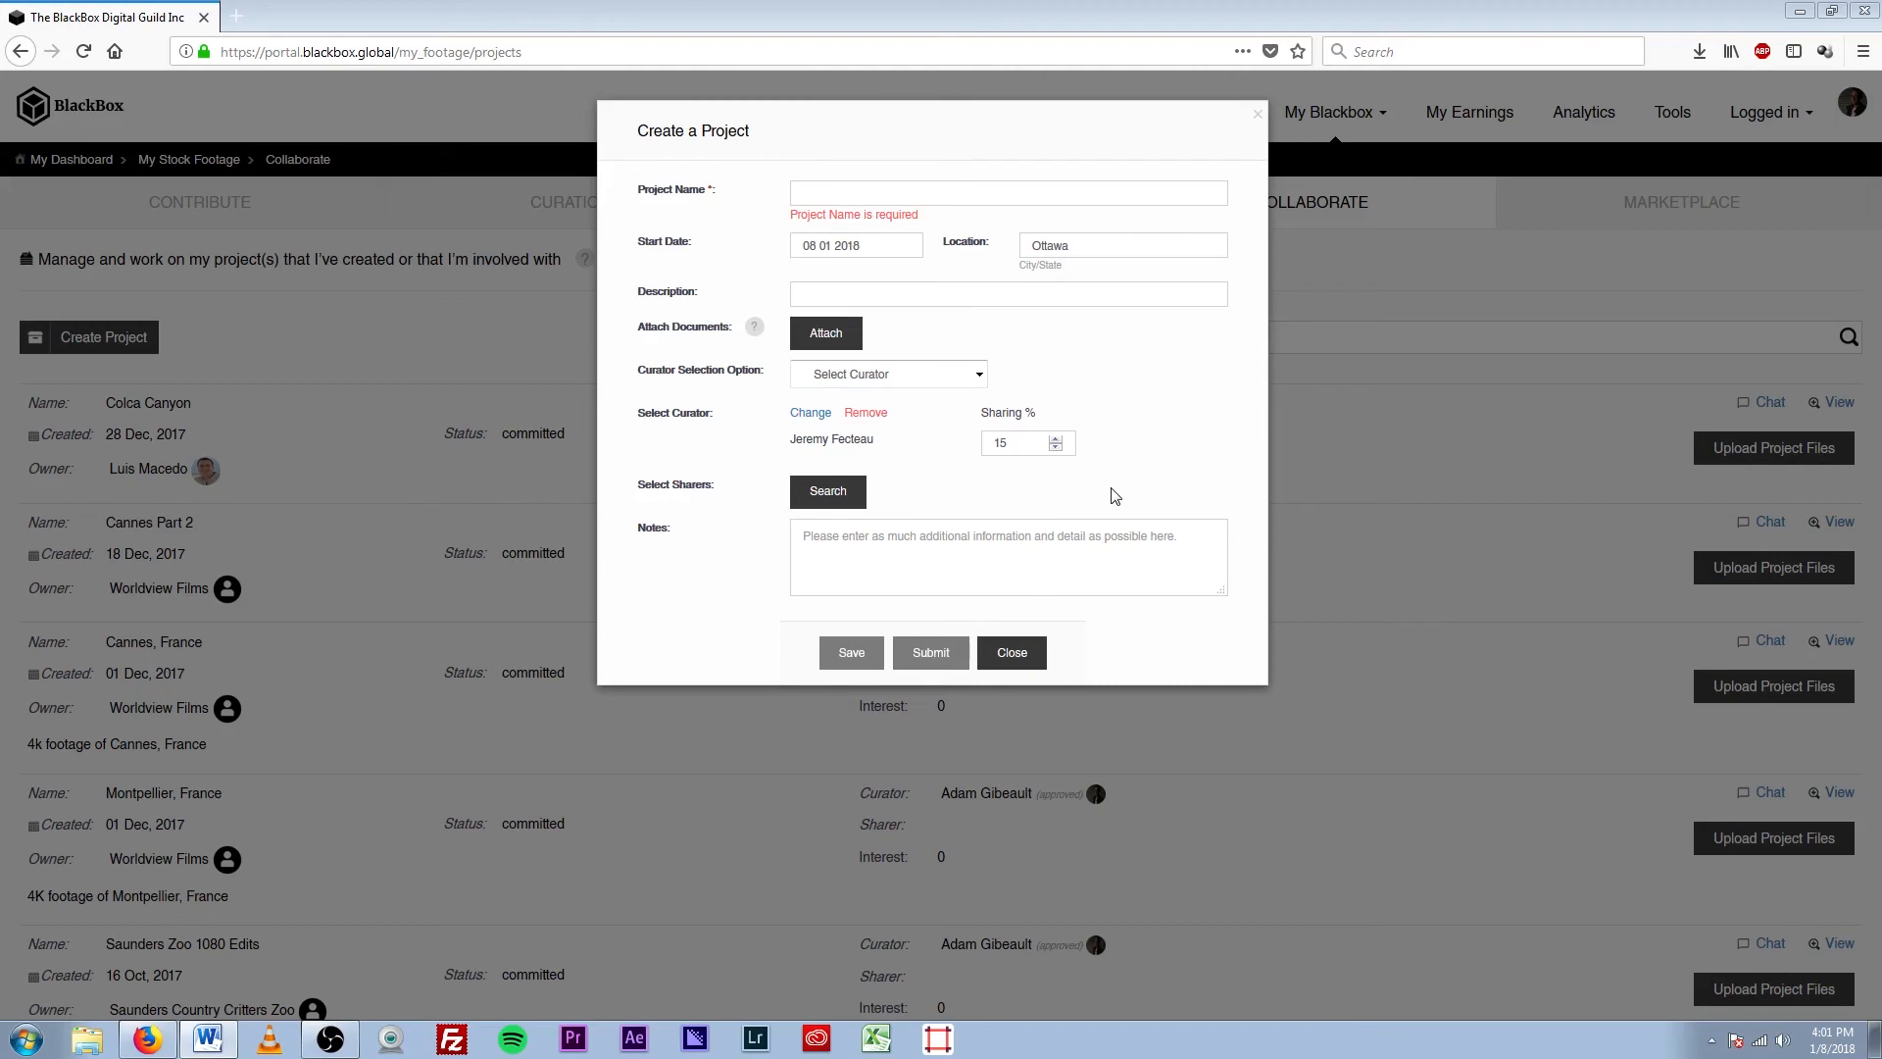
{"action": "mouse_move", "coordinate": [1131, 490]}
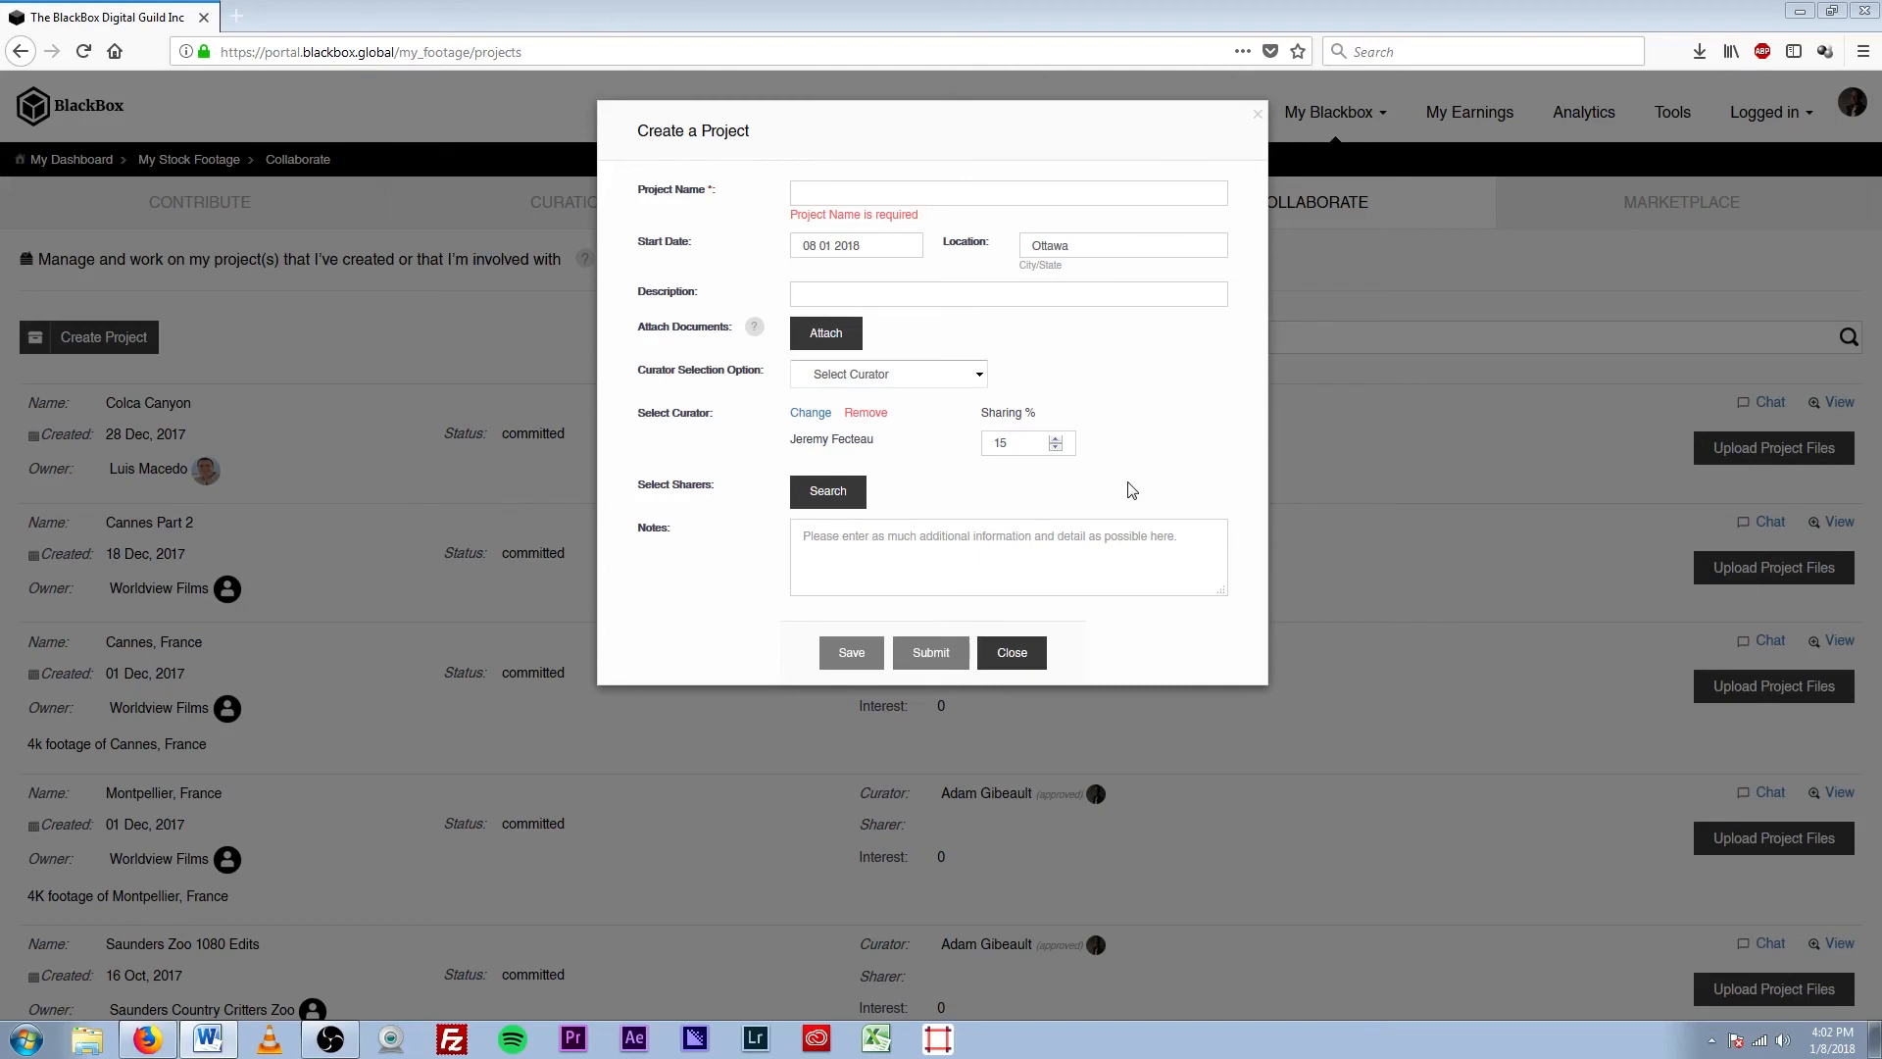